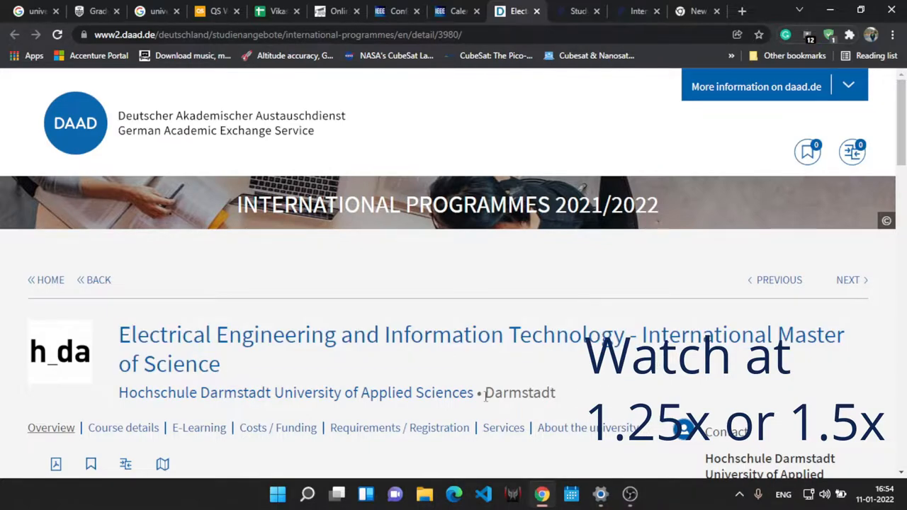
- Highlight Darmstadt as the programme's city and scroll through the programme overview
double_click(519, 392)
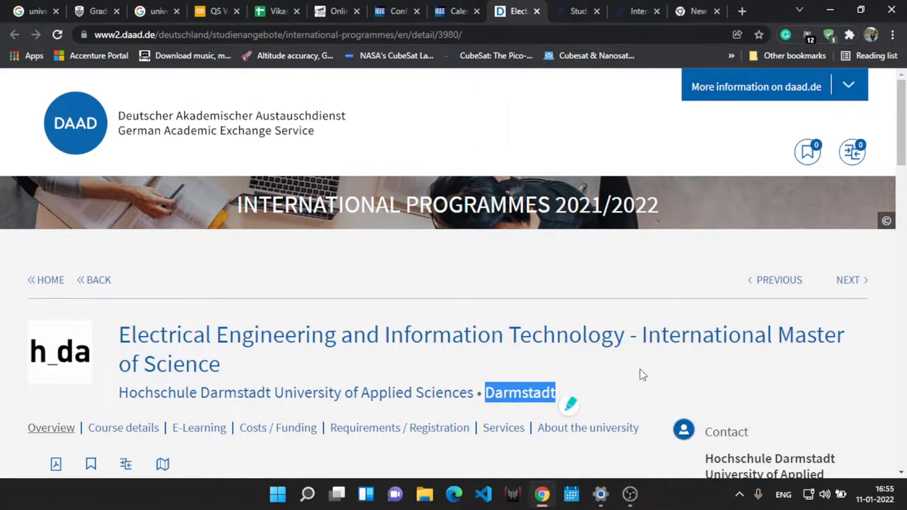
scroll(down, 3)
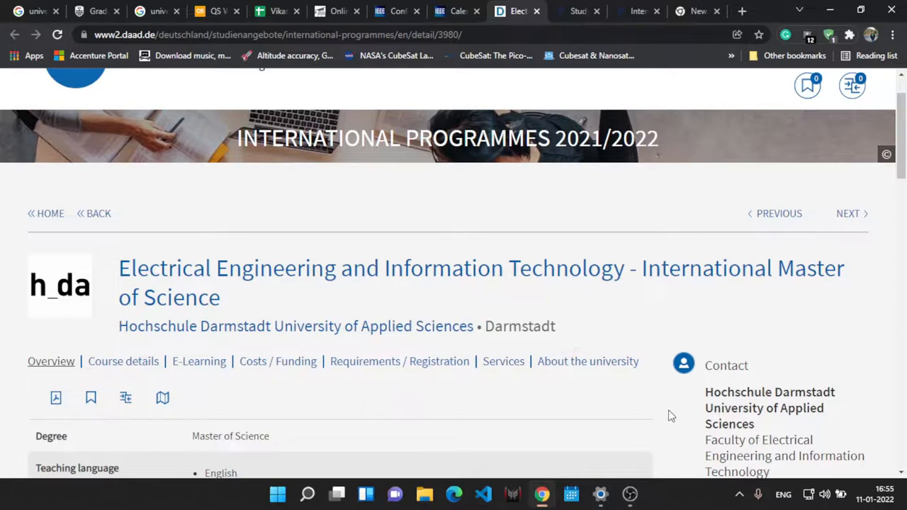
scroll(down, 3)
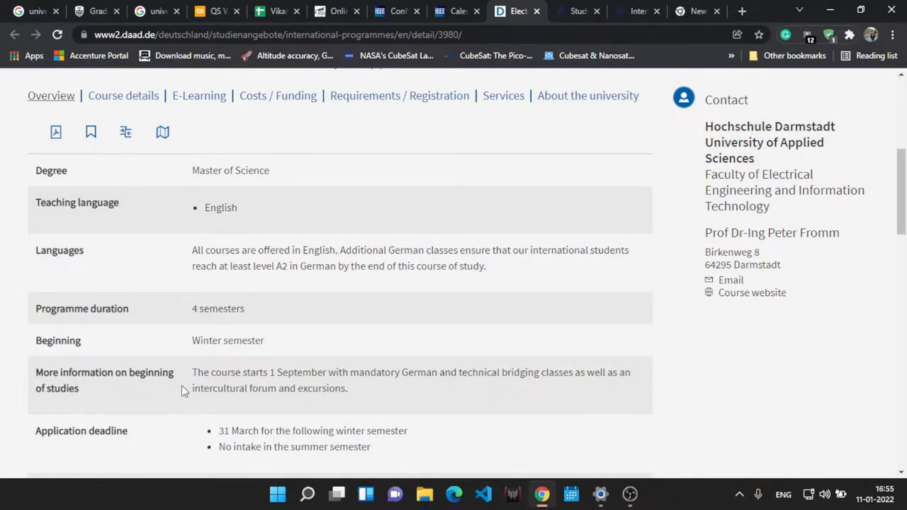
mouse_move(414, 389)
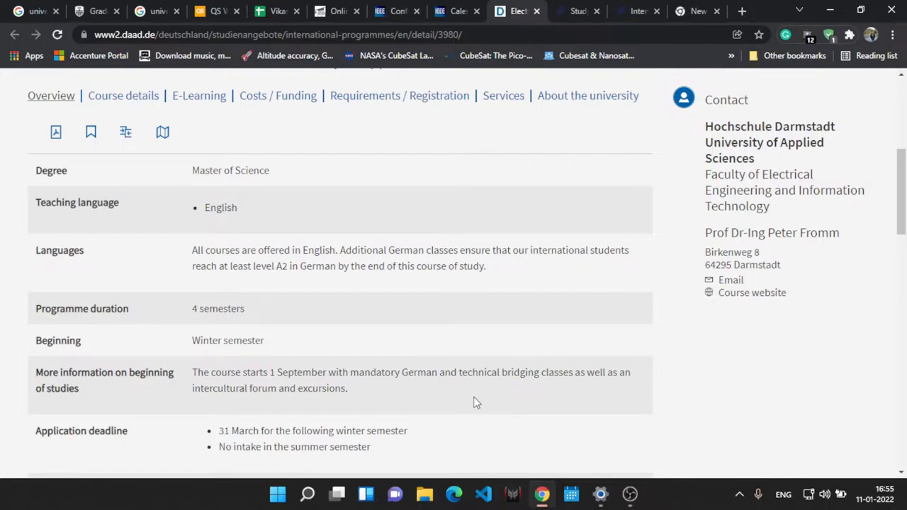
mouse_move(699, 422)
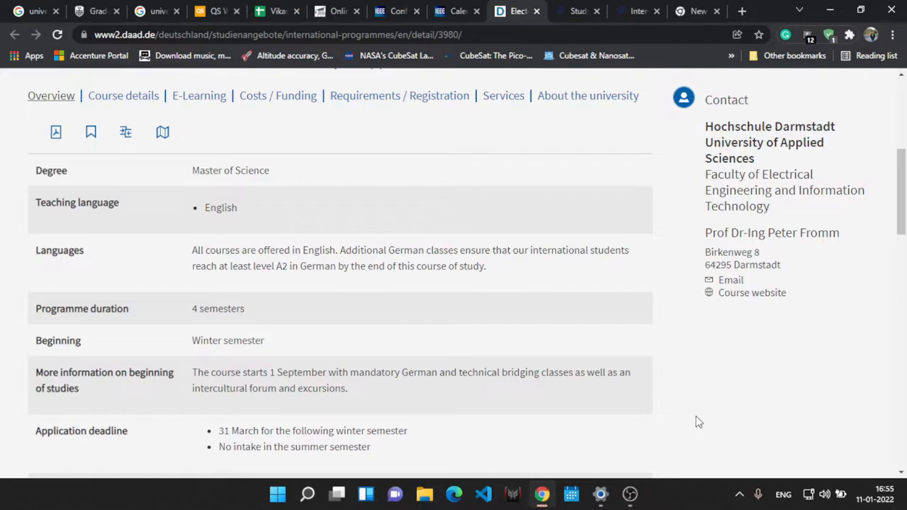
mouse_move(688, 427)
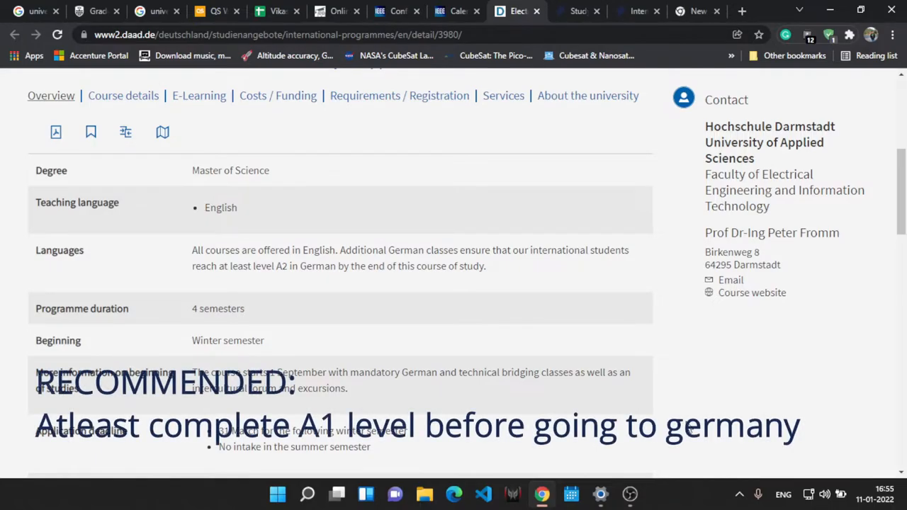
drag(192, 249, 460, 266)
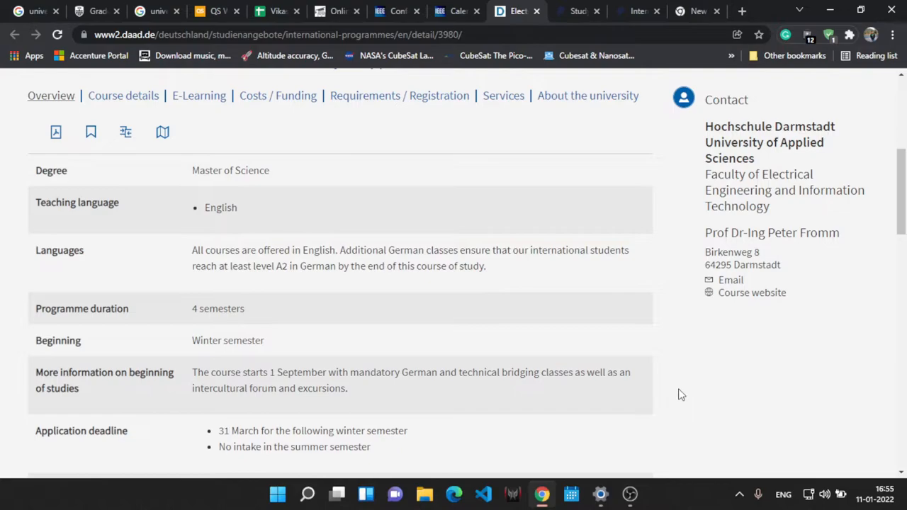
- Scroll down to and highlight the Embedded Electronics and Microelectronics heading
scroll(down, 3)
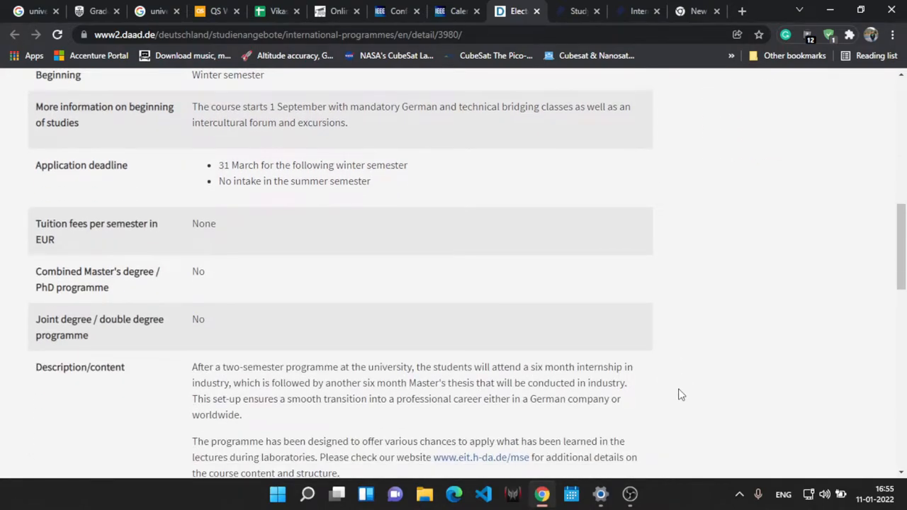
scroll(down, 3)
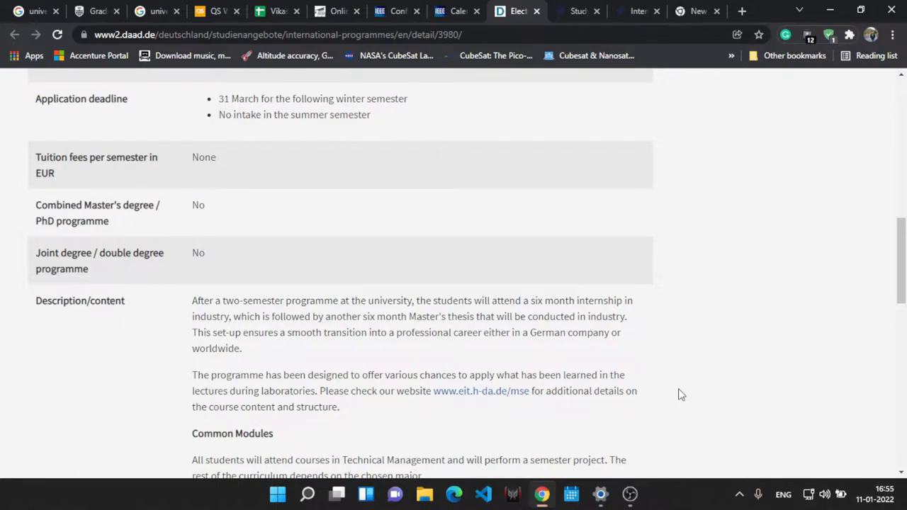
scroll(down, 3)
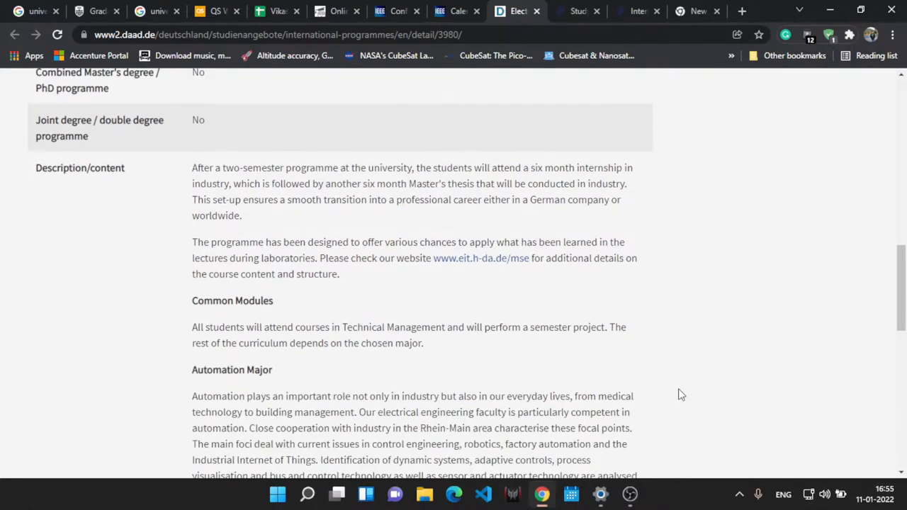
scroll(down, 3)
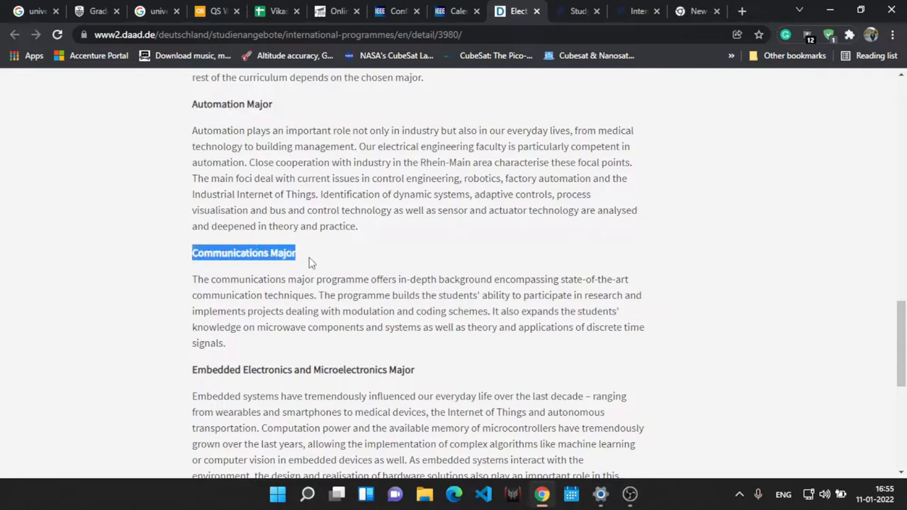
double_click(201, 370)
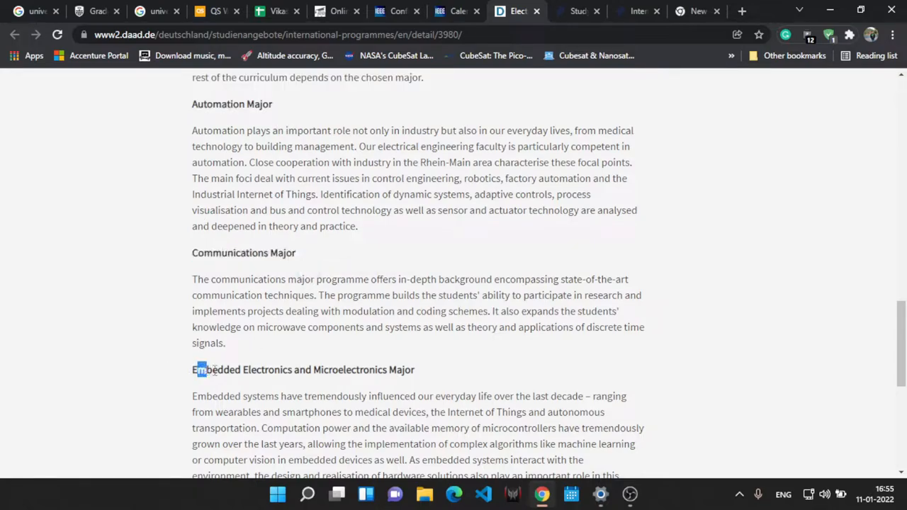
scroll(down, 3)
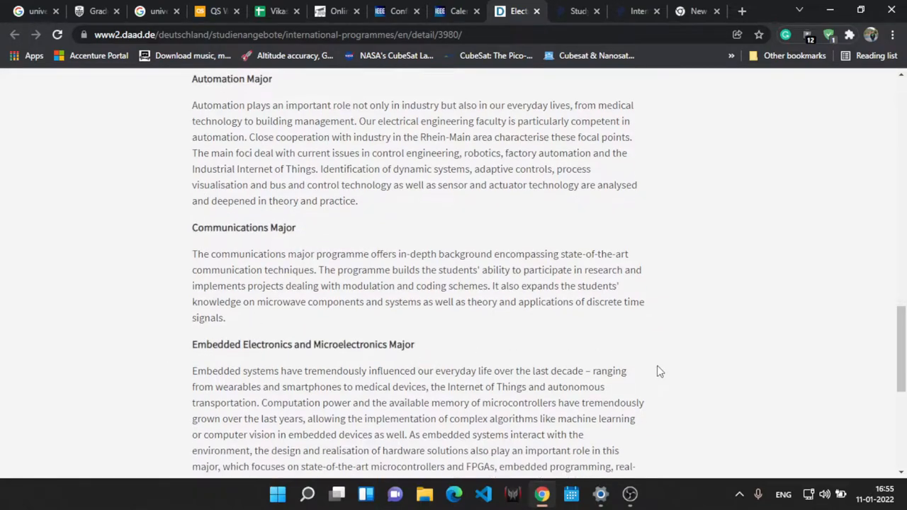
scroll(up, 3)
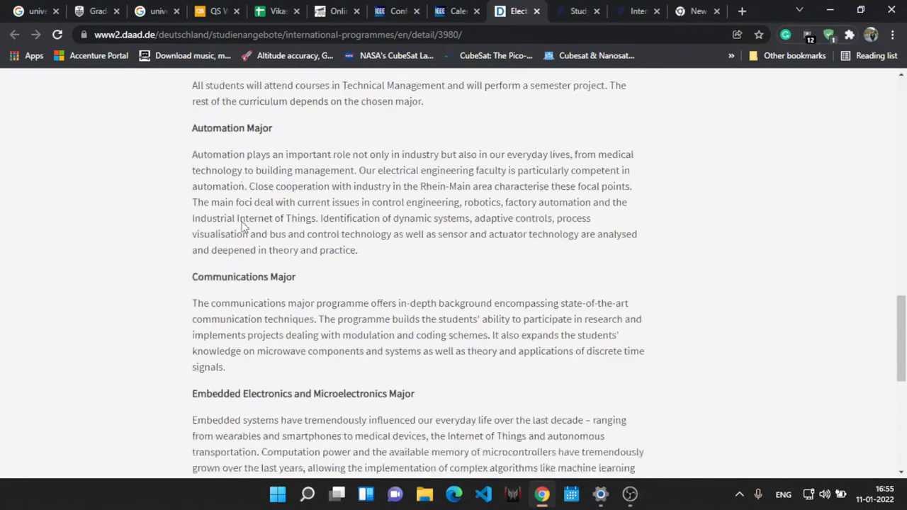
scroll(up, 3)
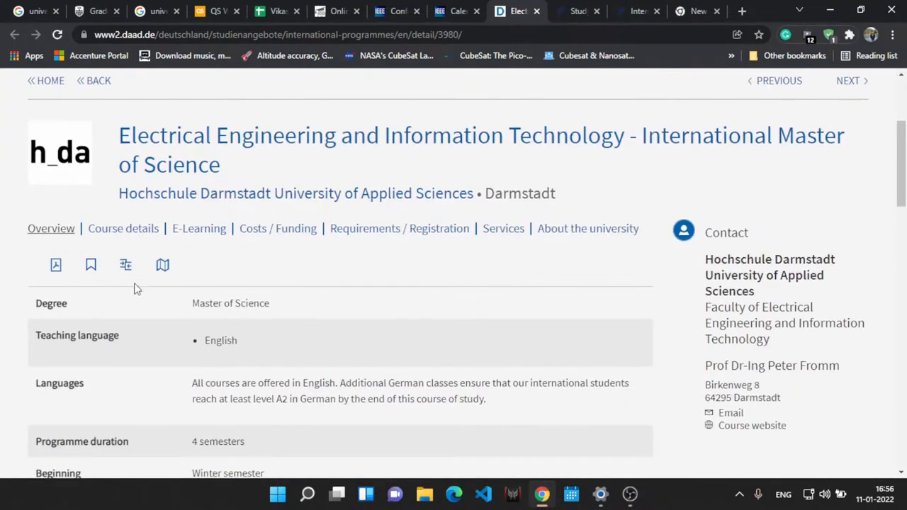
- Review costs (no tuition, ~280 EUR fee) and requirements (BEng/BSc, TOEFL 88 or IELTS 6.5)
click(277, 228)
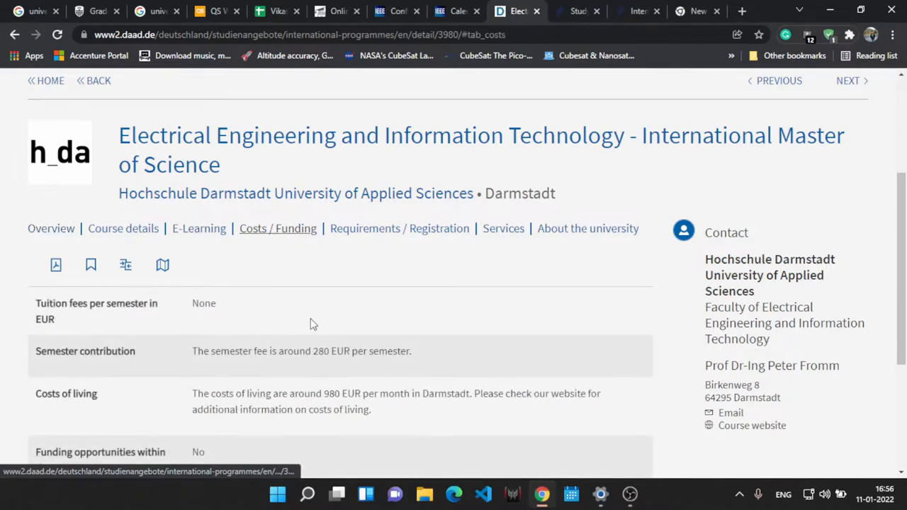
scroll(down, 3)
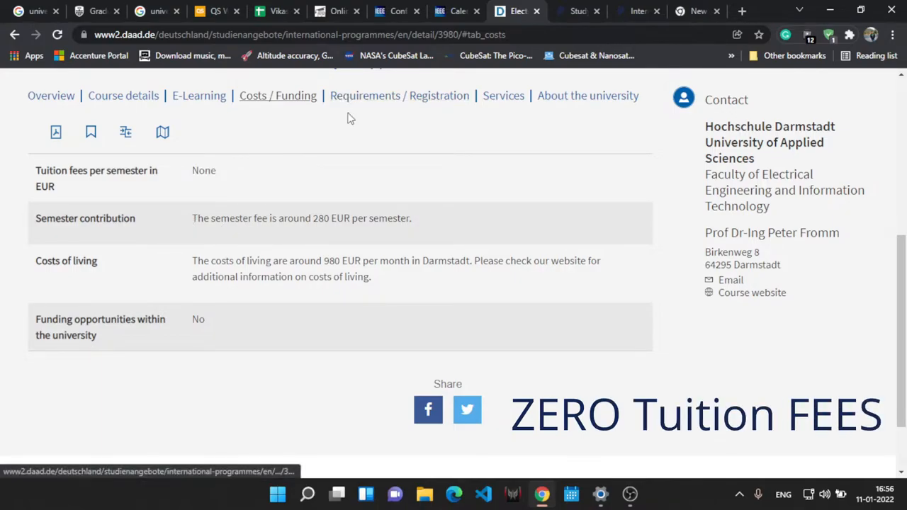
click(399, 96)
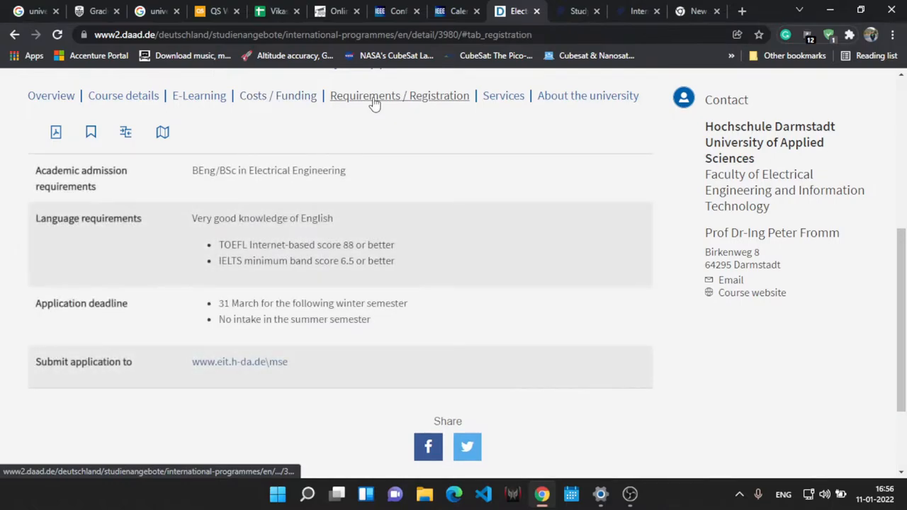
double_click(223, 261)
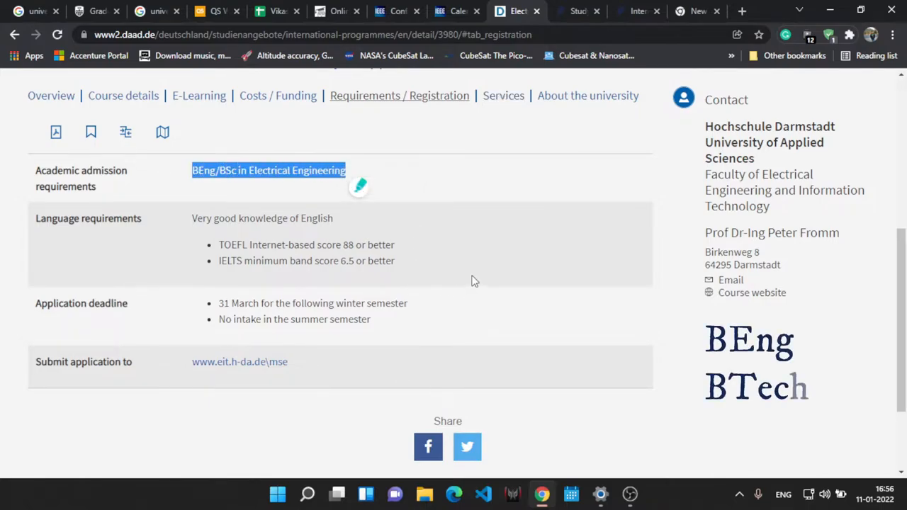
mouse_move(752, 292)
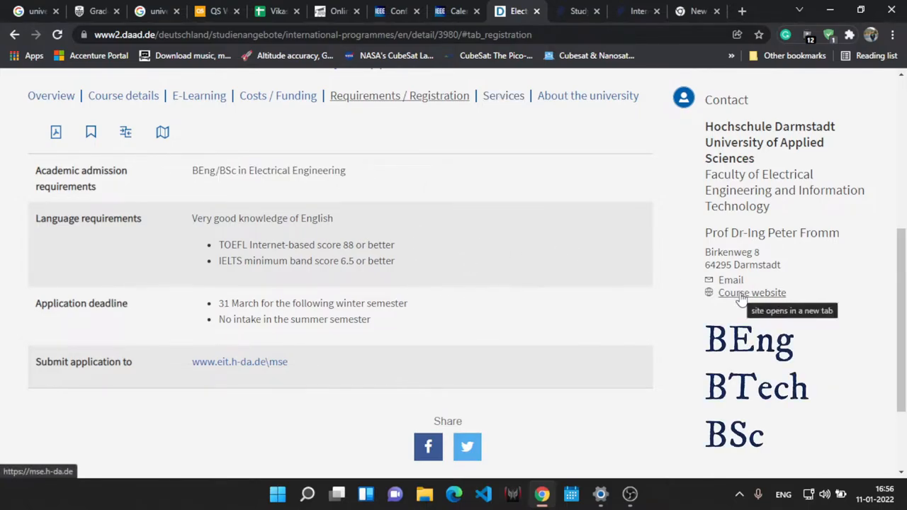
- Open mse.h-da.de in a new tab and scroll through its advantages and four majors
click(752, 293)
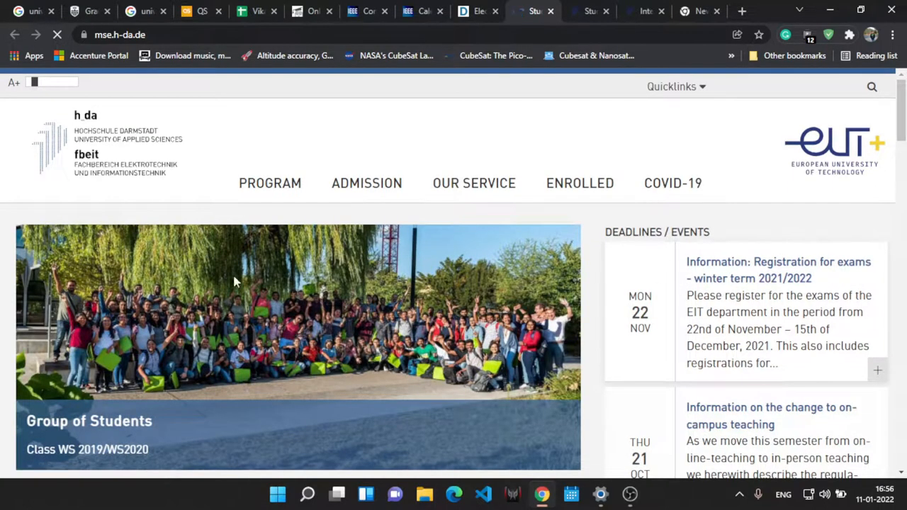
mouse_move(440, 275)
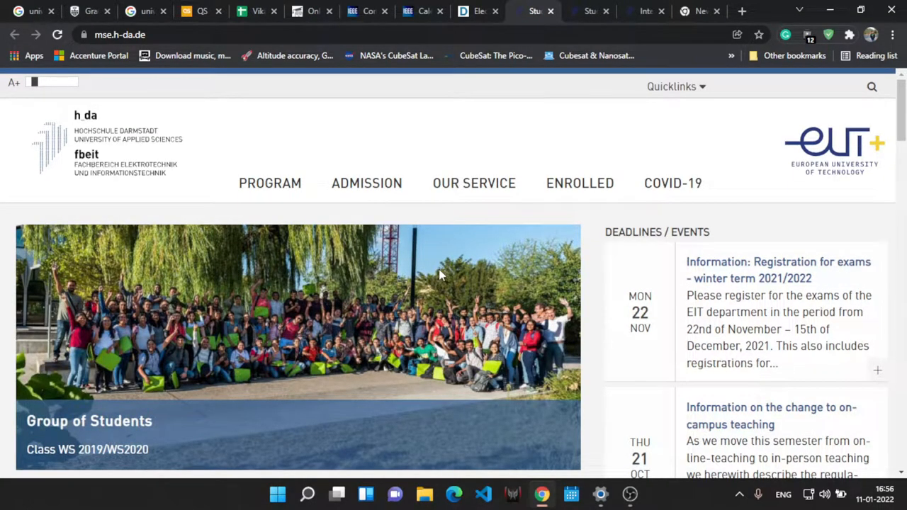
scroll(down, 3)
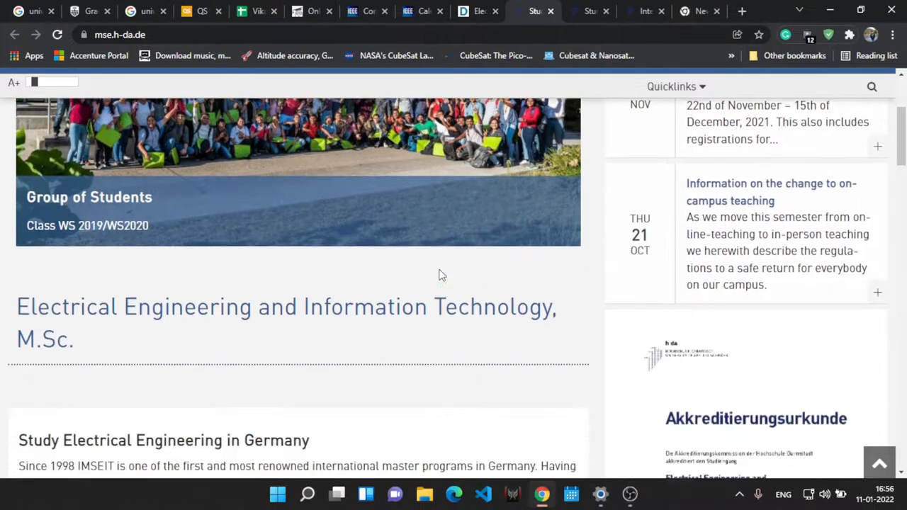
scroll(down, 3)
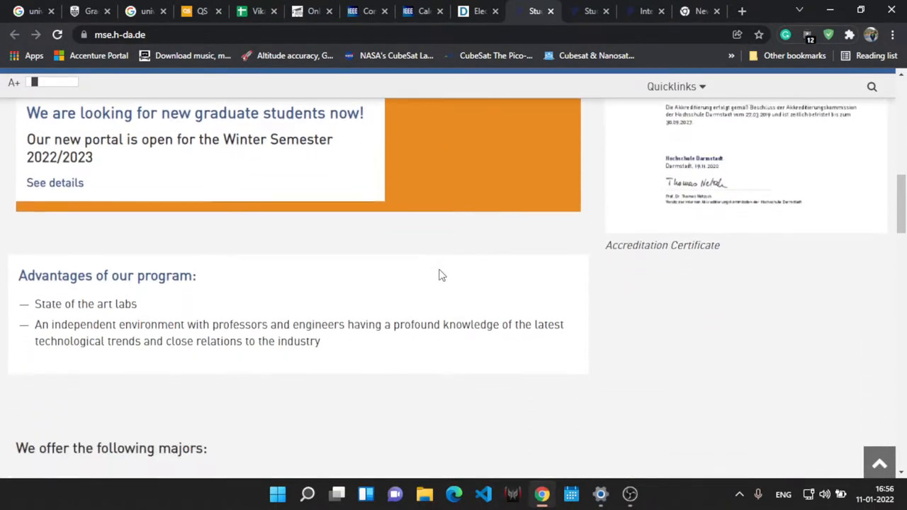
scroll(down, 3)
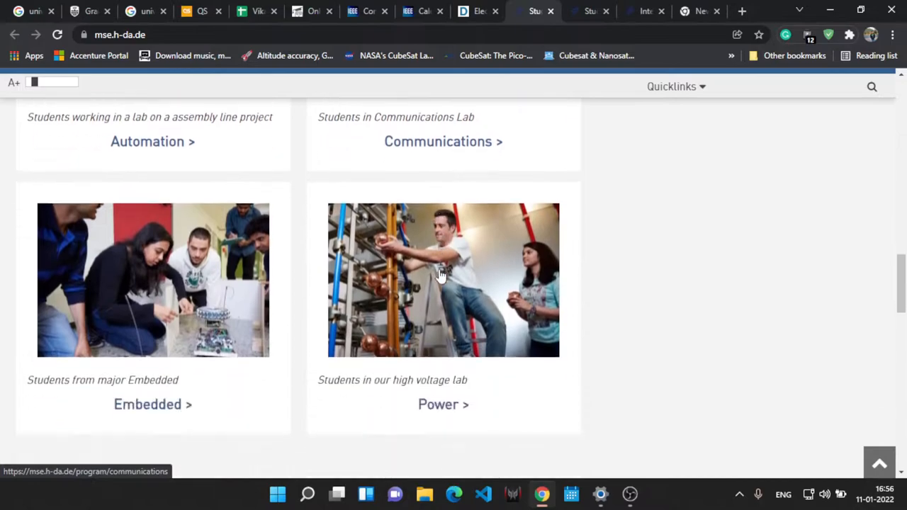
scroll(down, 3)
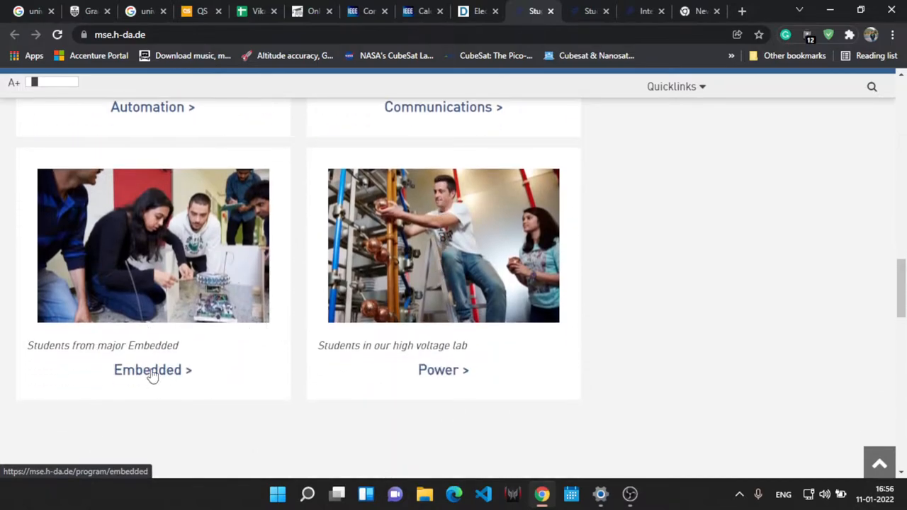
mouse_move(152, 370)
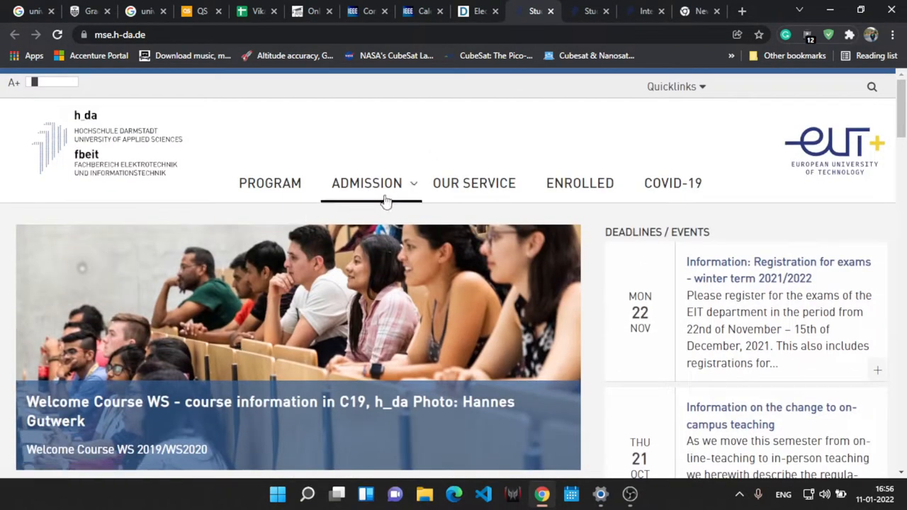
- Go to Admission > International Students and read down to the four KOPLA application steps
click(367, 183)
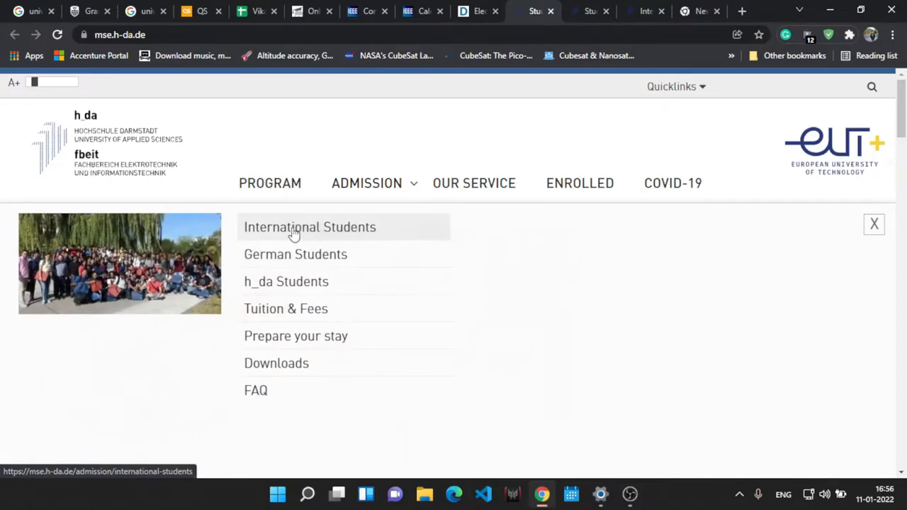
click(309, 226)
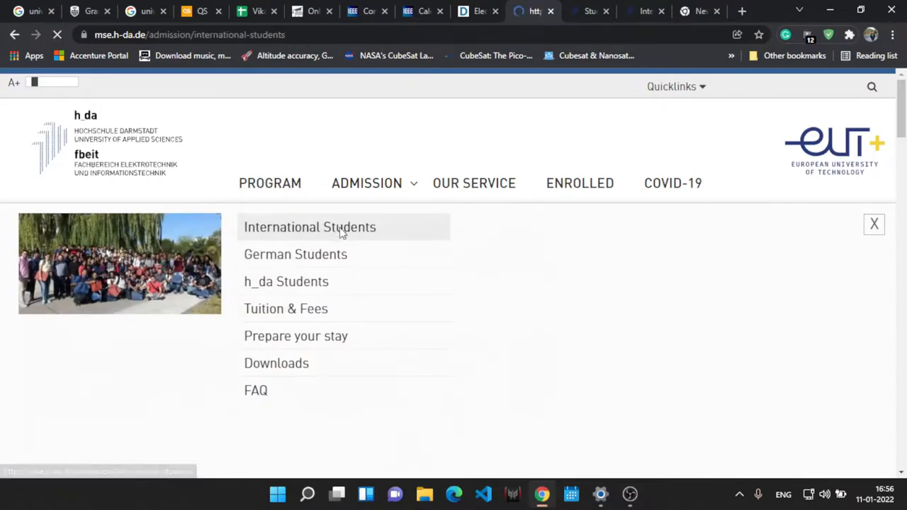
click(310, 227)
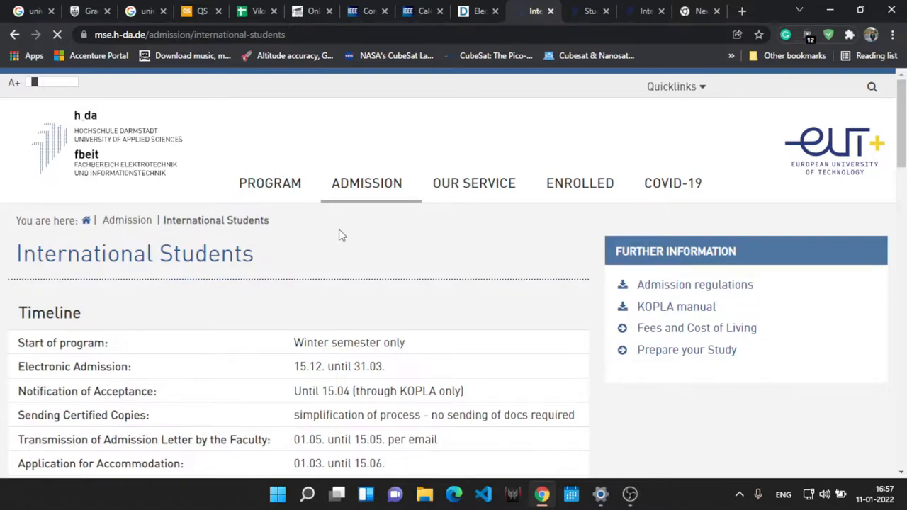
scroll(down, 3)
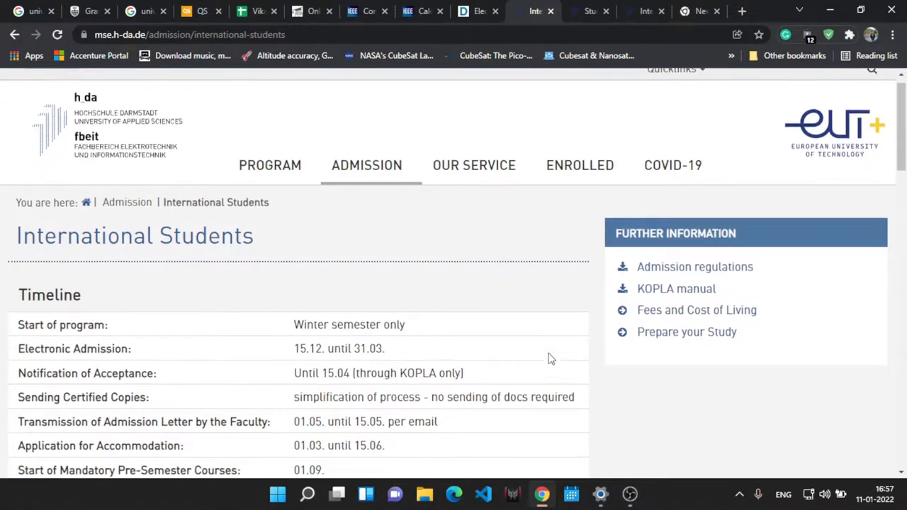
scroll(down, 3)
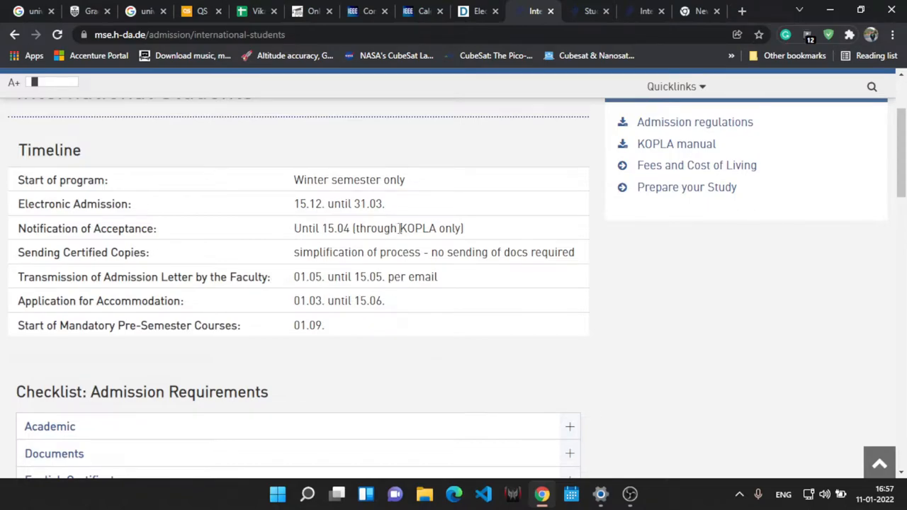
double_click(418, 228)
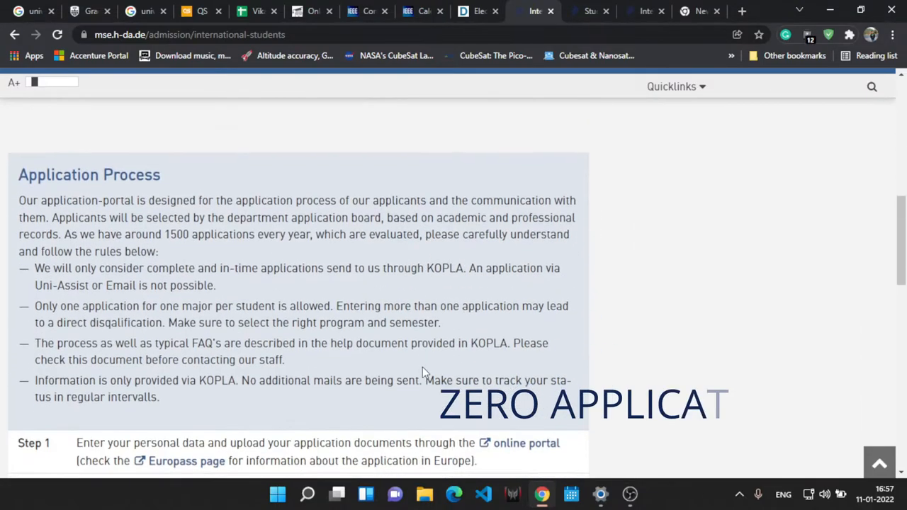
scroll(down, 3)
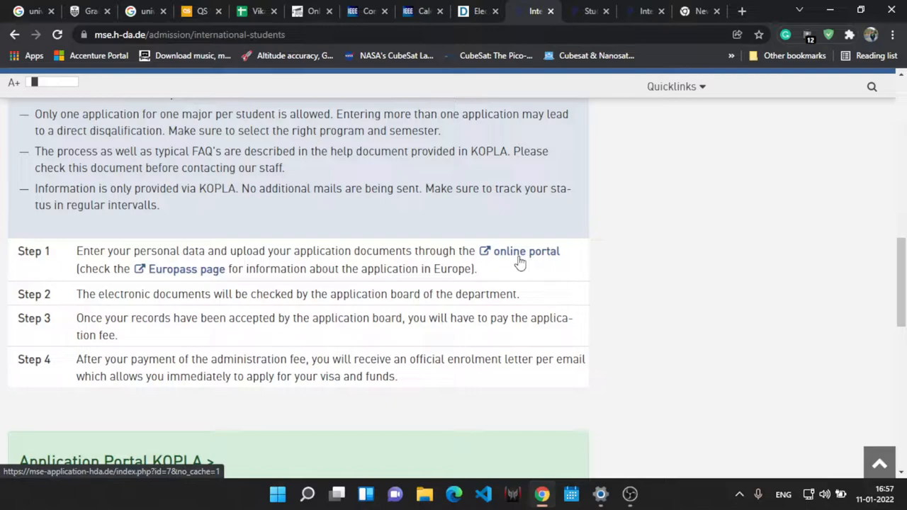
- Log out of KOPLA, preview the new-user registration form, then return to the start page
click(526, 251)
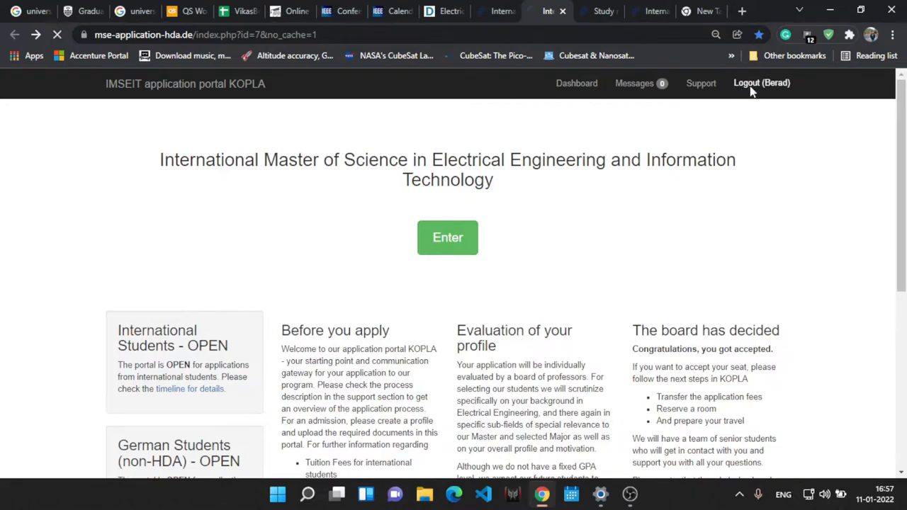
click(762, 83)
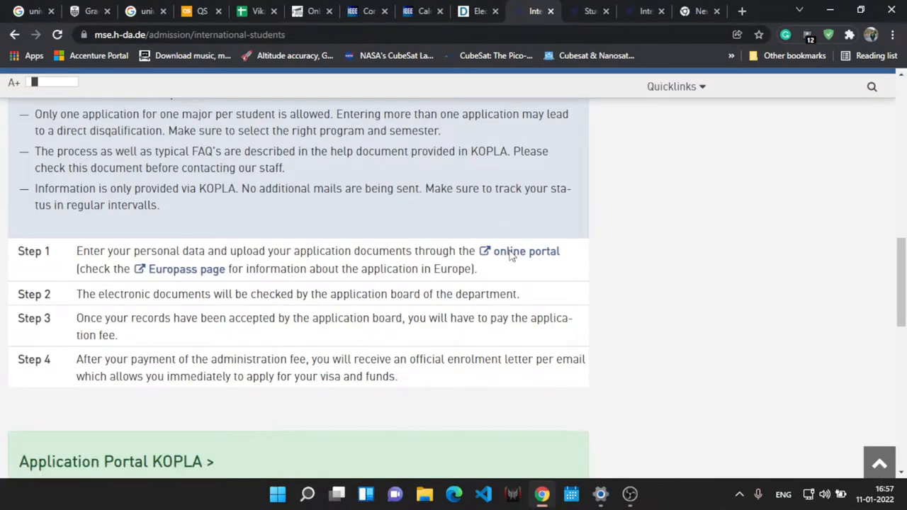
click(526, 251)
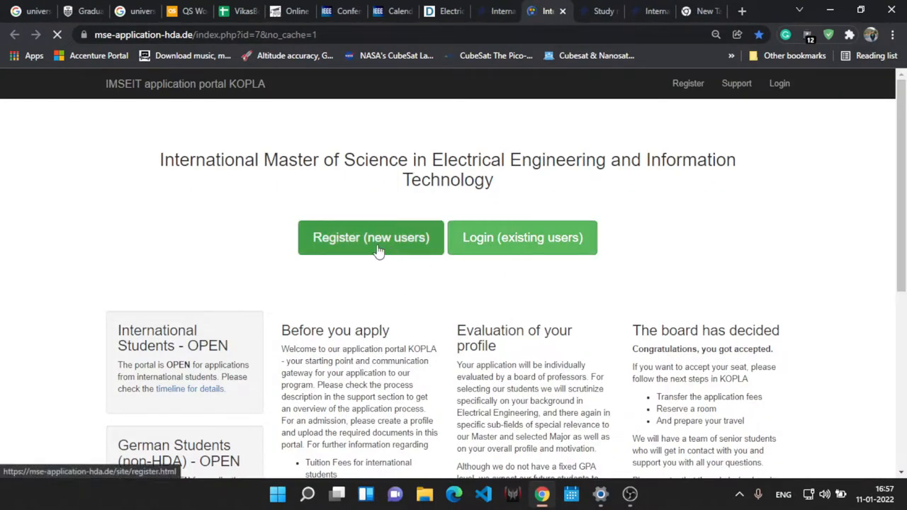
click(371, 238)
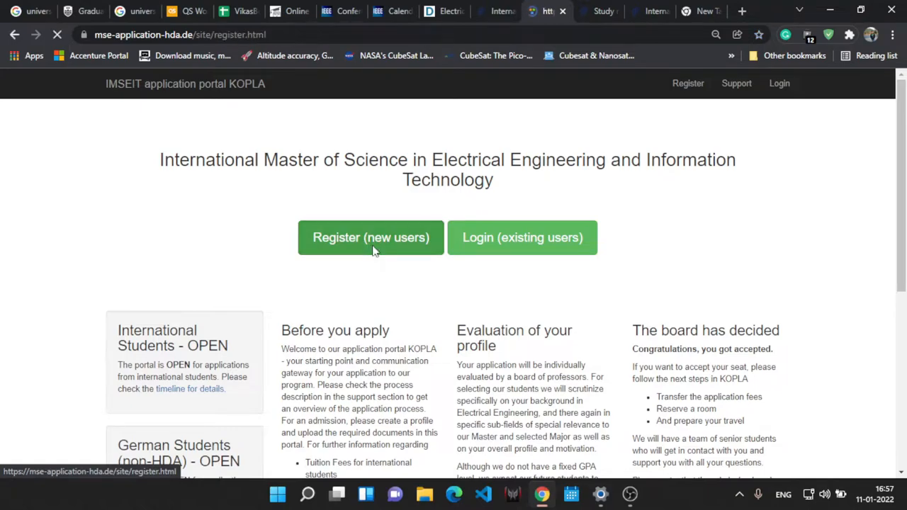
click(370, 238)
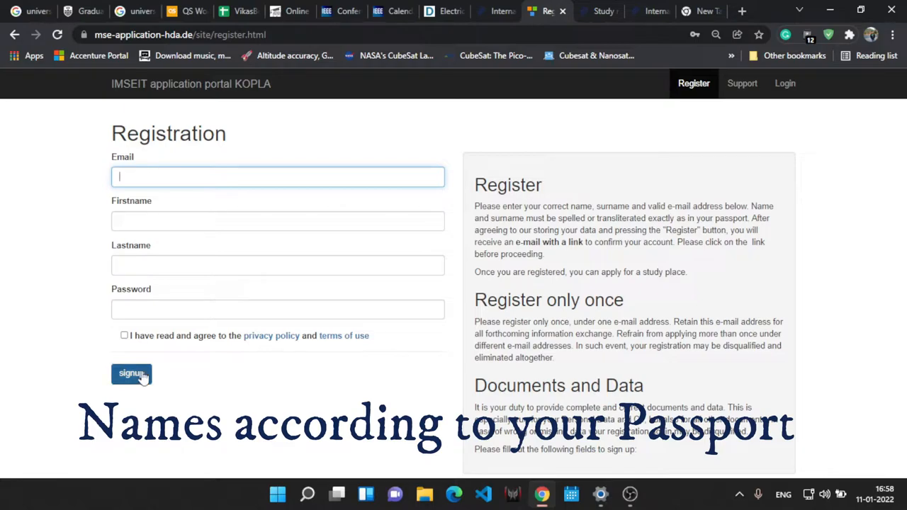
click(131, 373)
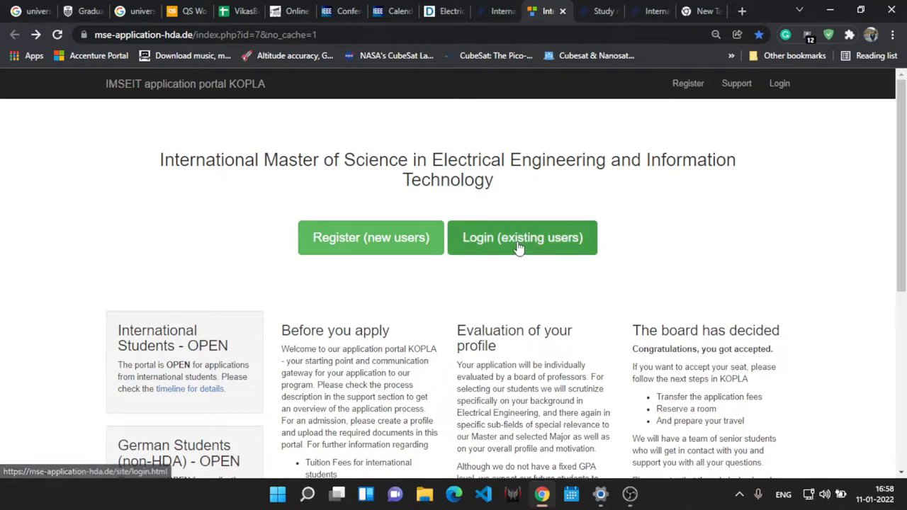
- Log in to KOPLA with the saved credentials and dismiss Chrome's password warning
click(522, 238)
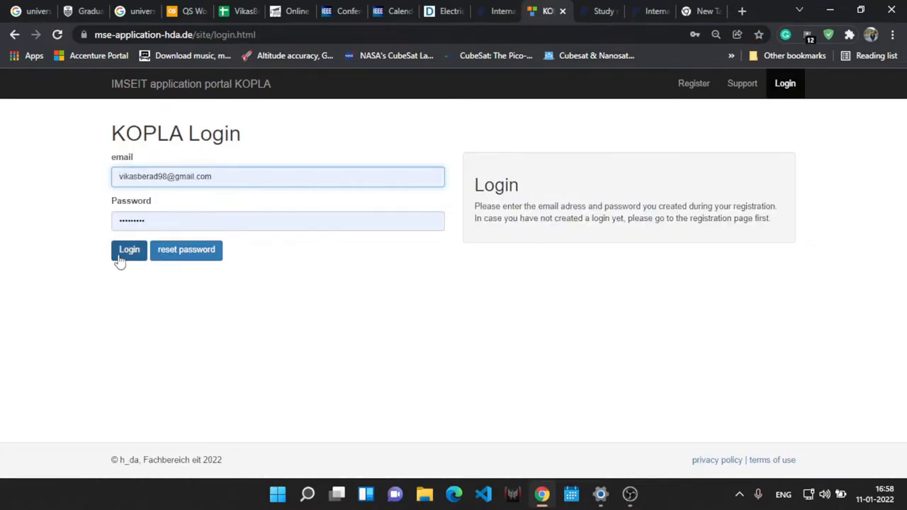
click(129, 249)
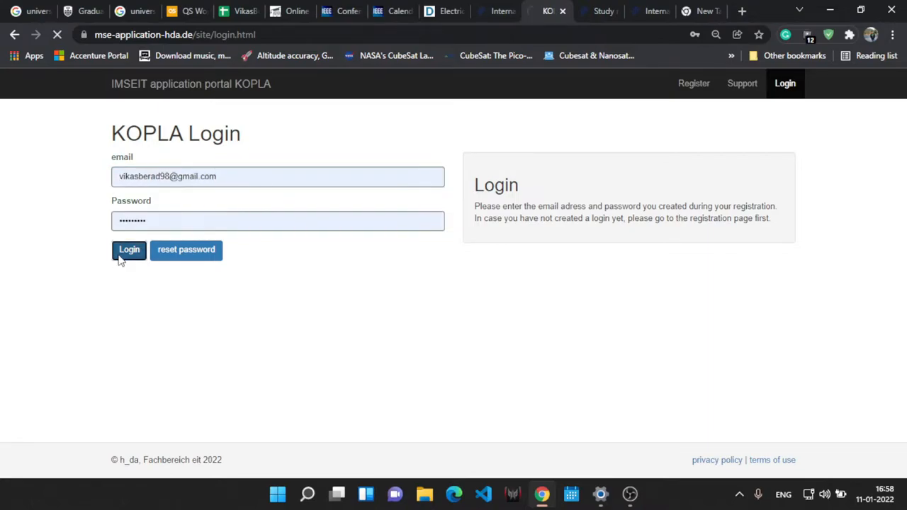
click(129, 250)
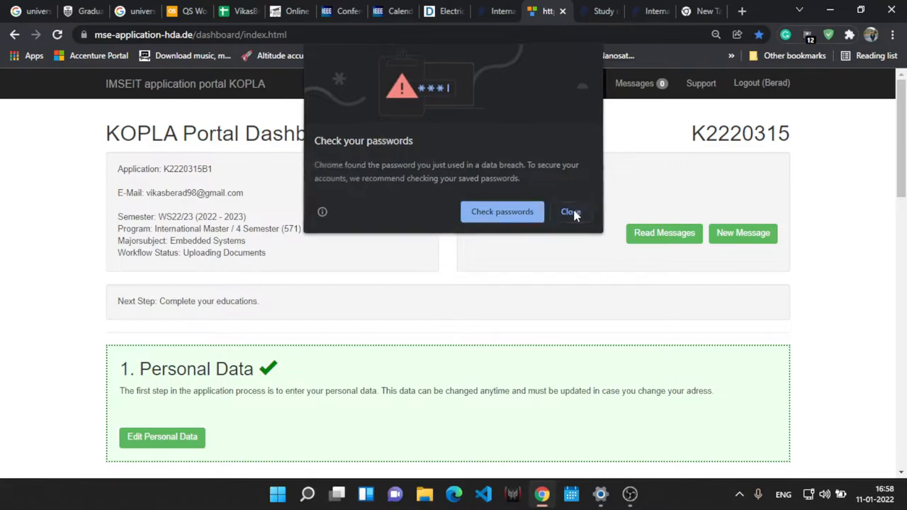
click(571, 211)
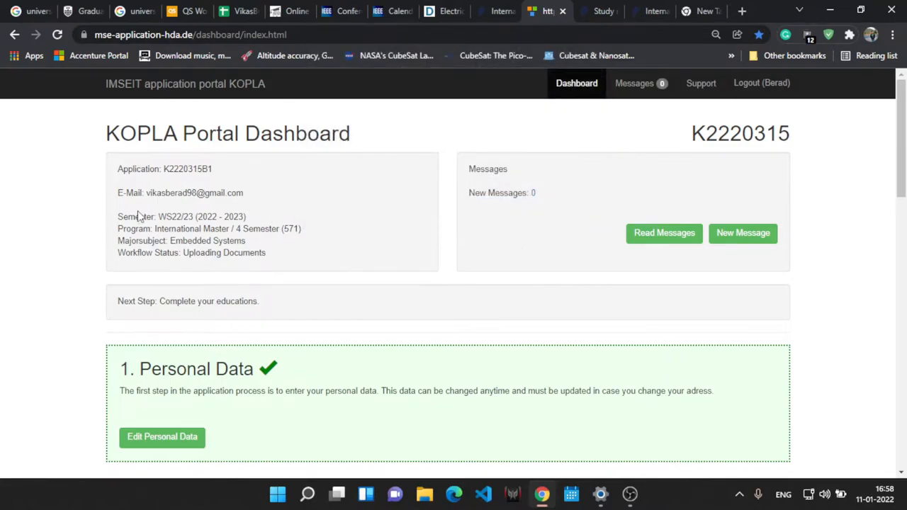
mouse_move(161, 436)
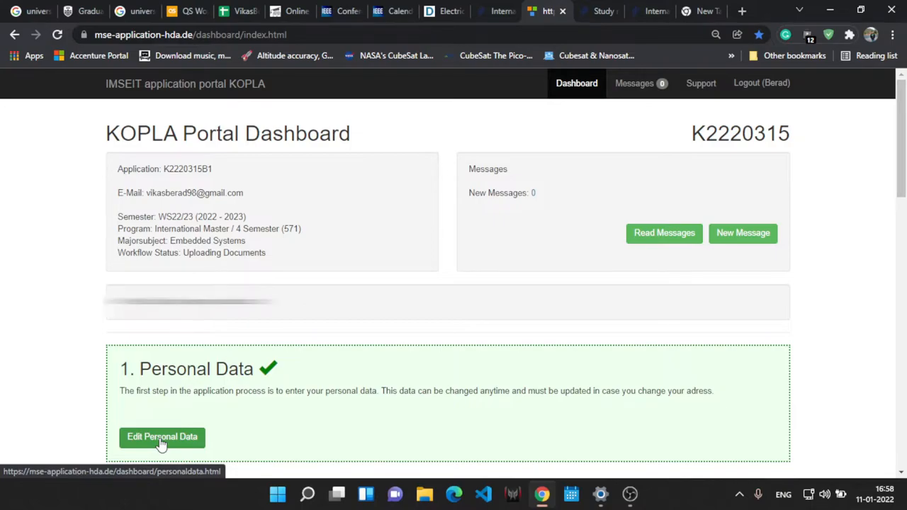
- Open Edit Personal Data, review the name, academics and address fields, and save
click(163, 436)
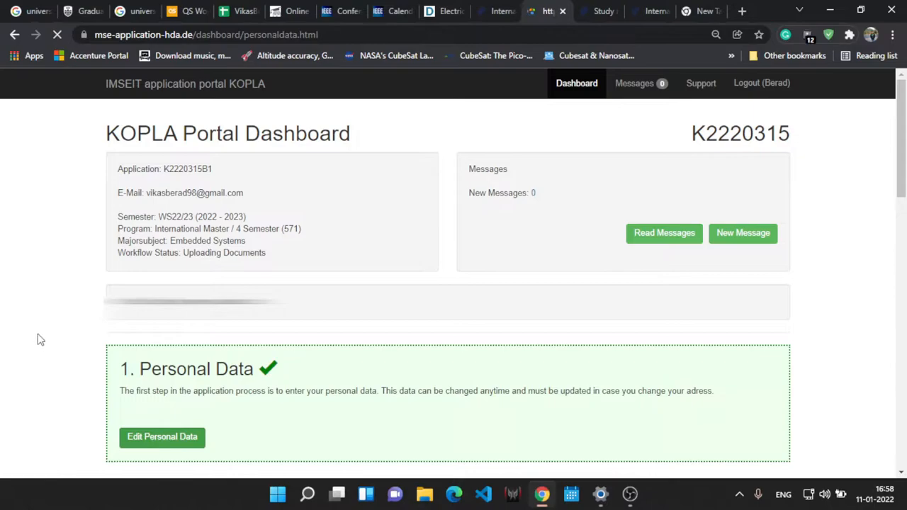
click(161, 436)
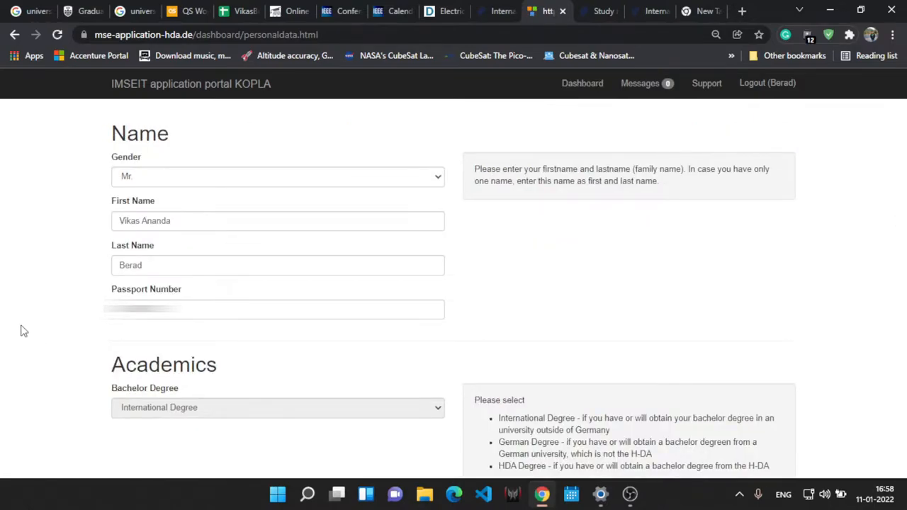
scroll(down, 3)
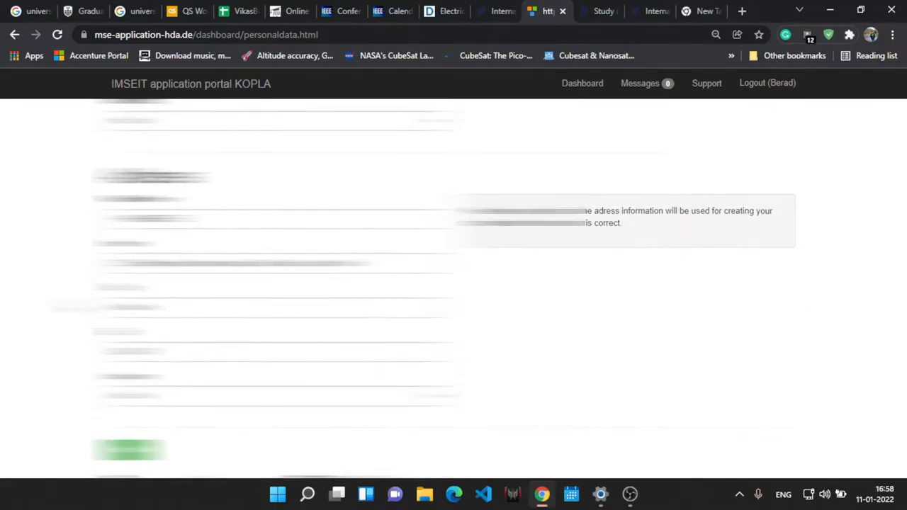
scroll(down, 3)
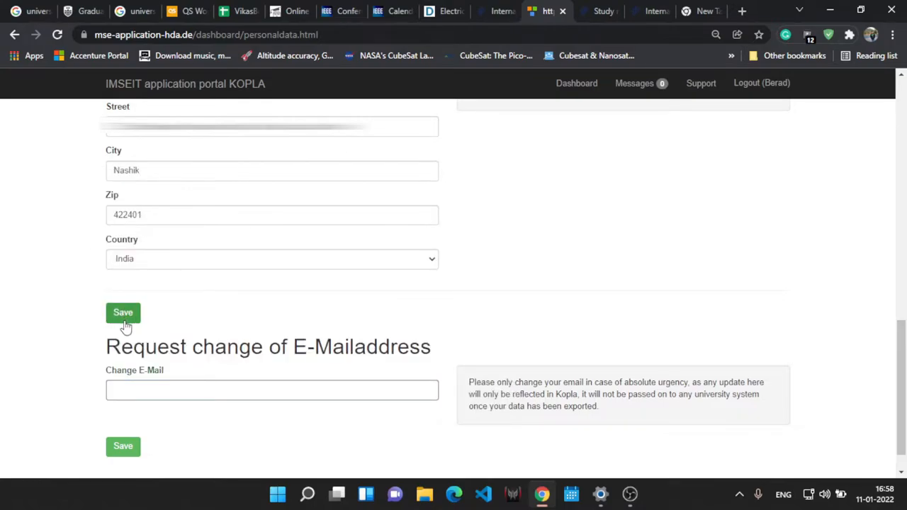
click(123, 312)
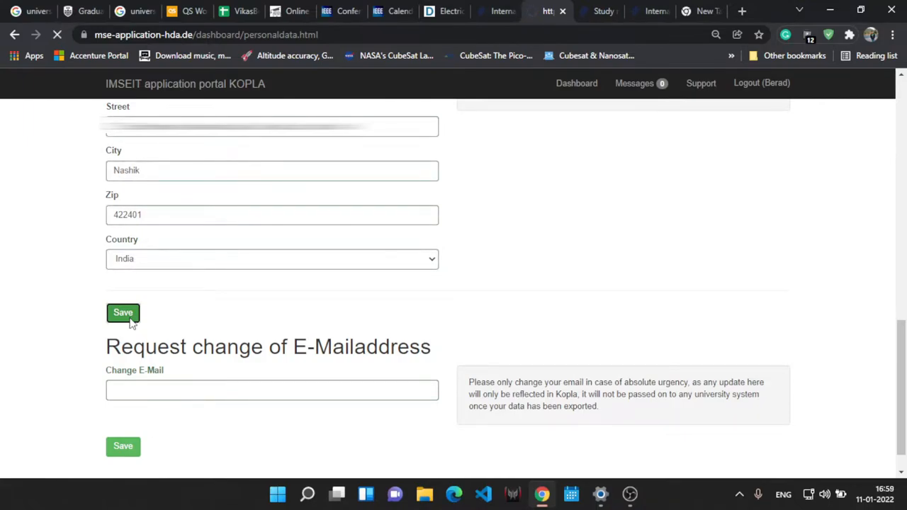
click(123, 312)
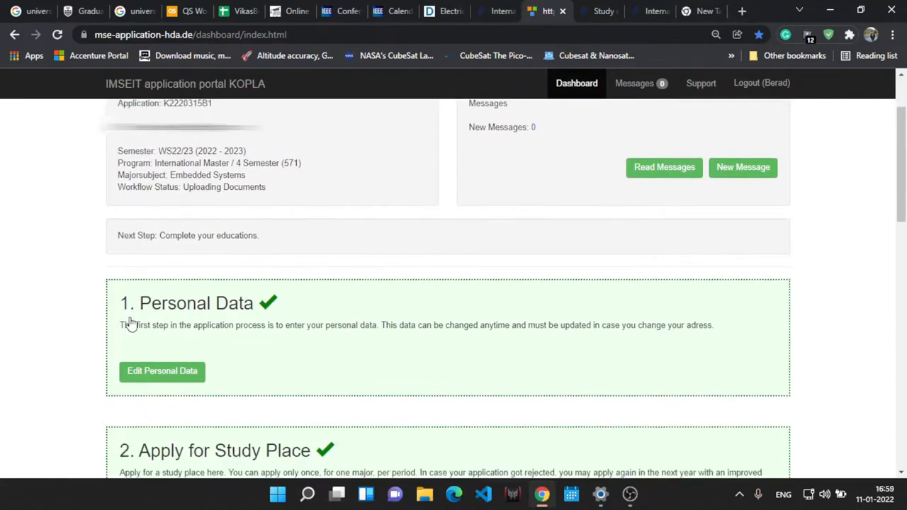
- Scroll to the Academic Background section and start adding an education record
scroll(down, 3)
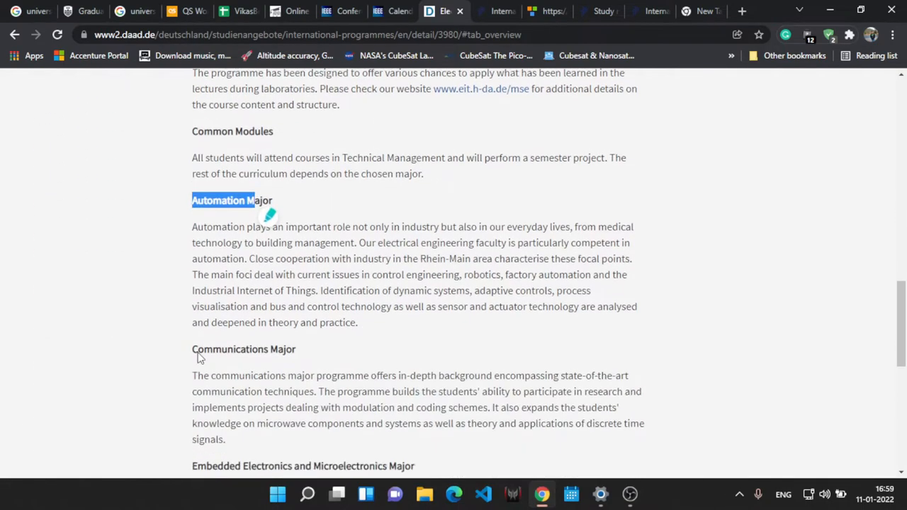
scroll(down, 3)
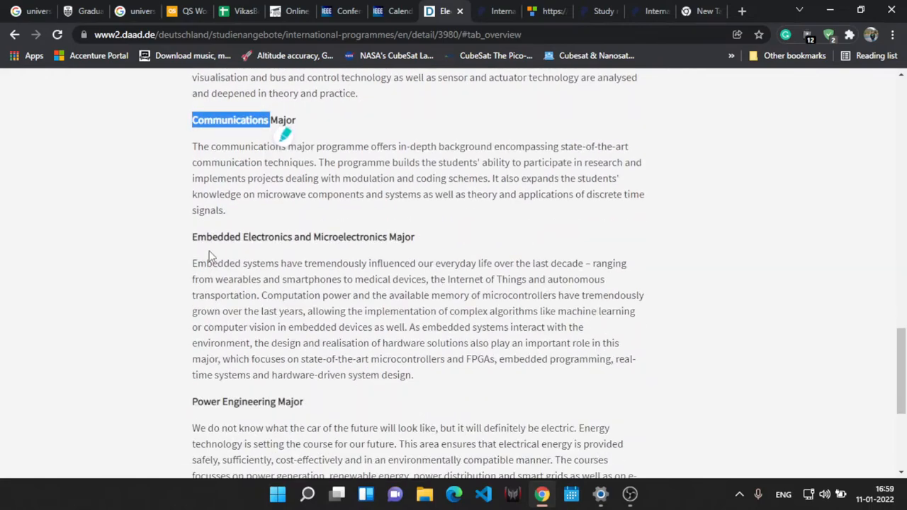
scroll(down, 3)
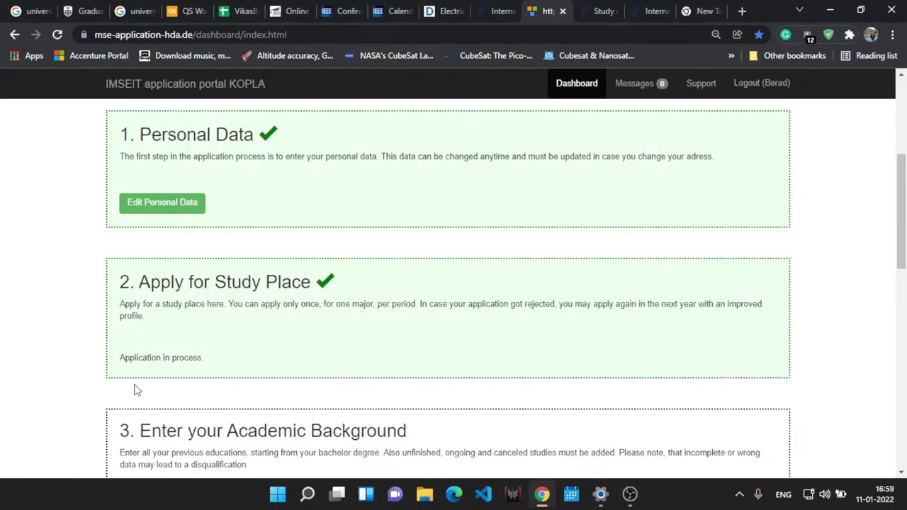
scroll(down, 3)
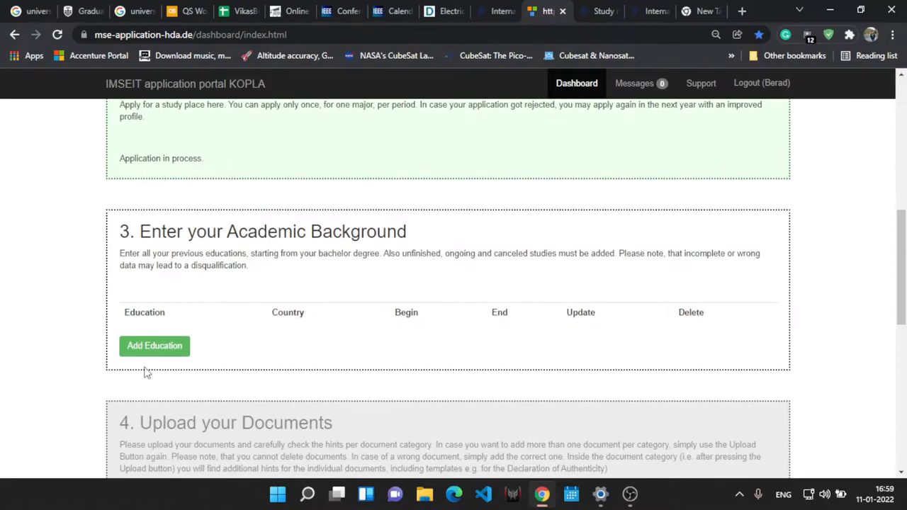
click(154, 346)
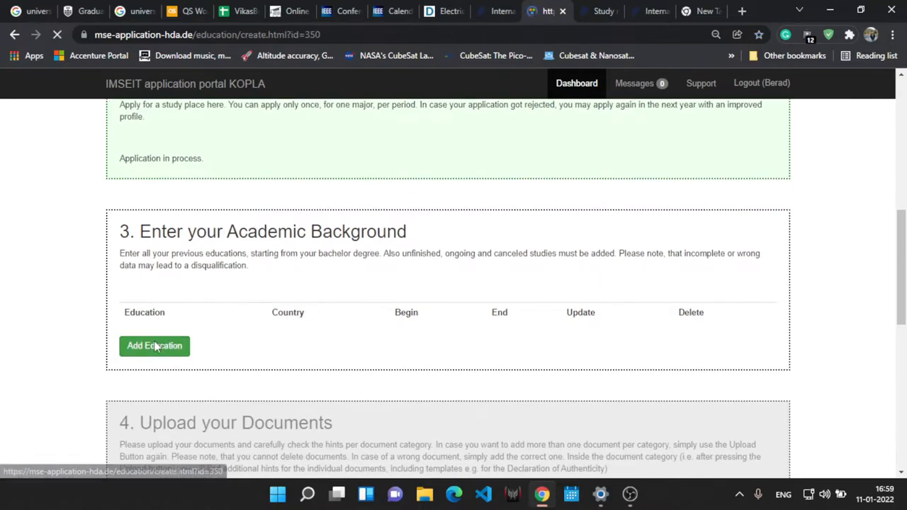
- Set begin 2017-08-01, end 2021-07-31, degree Bachelor and result Finished
click(154, 346)
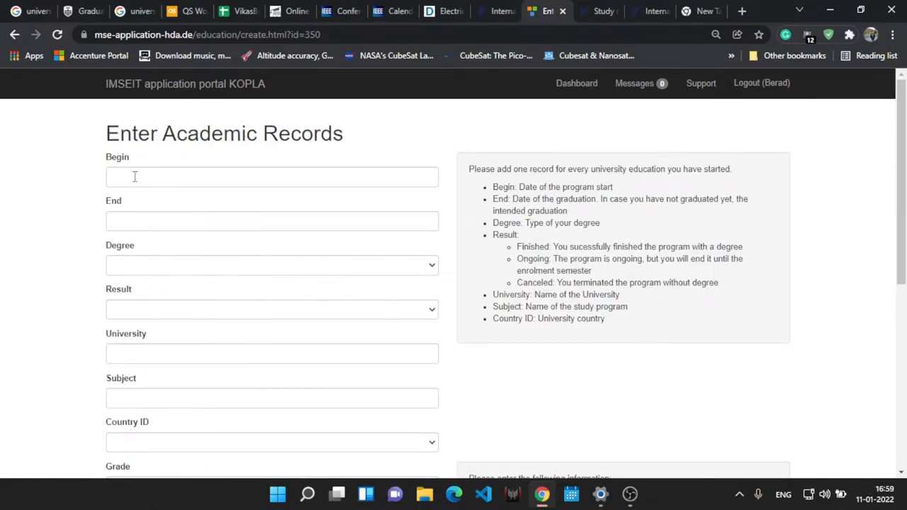
click(271, 176)
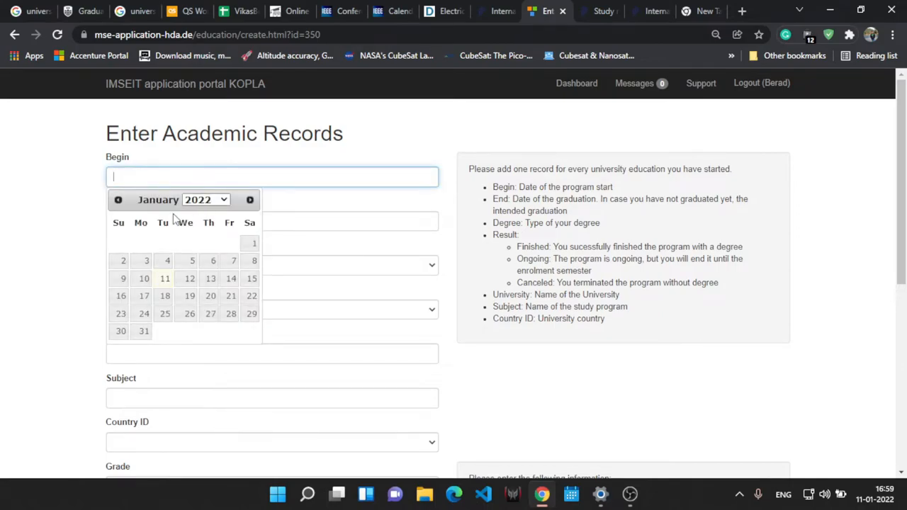
click(206, 199)
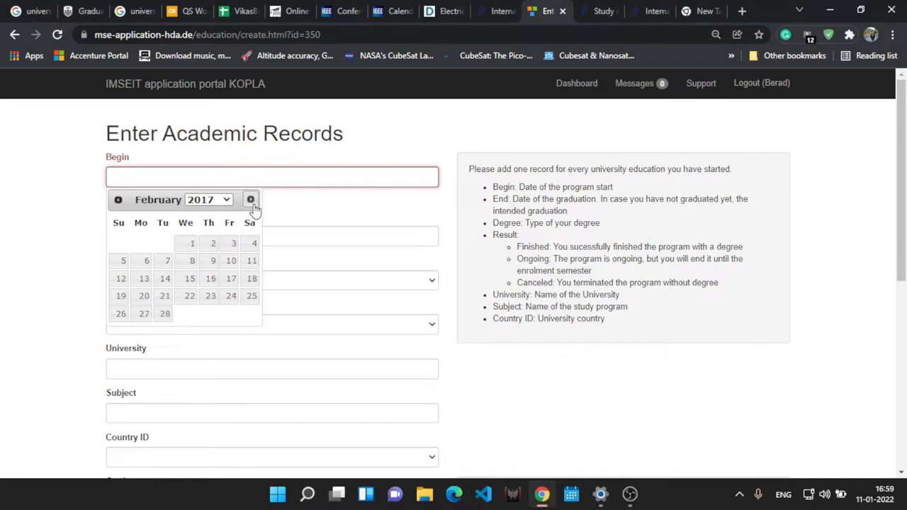
click(251, 199)
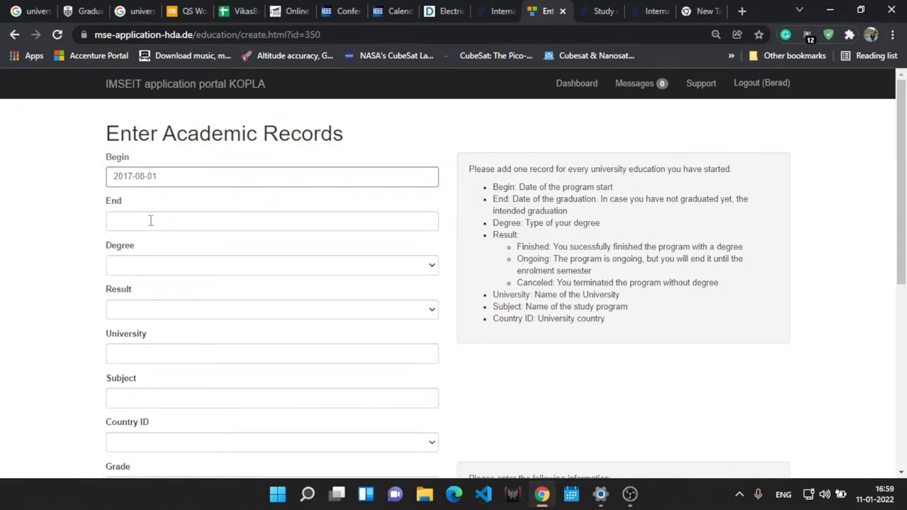
click(271, 220)
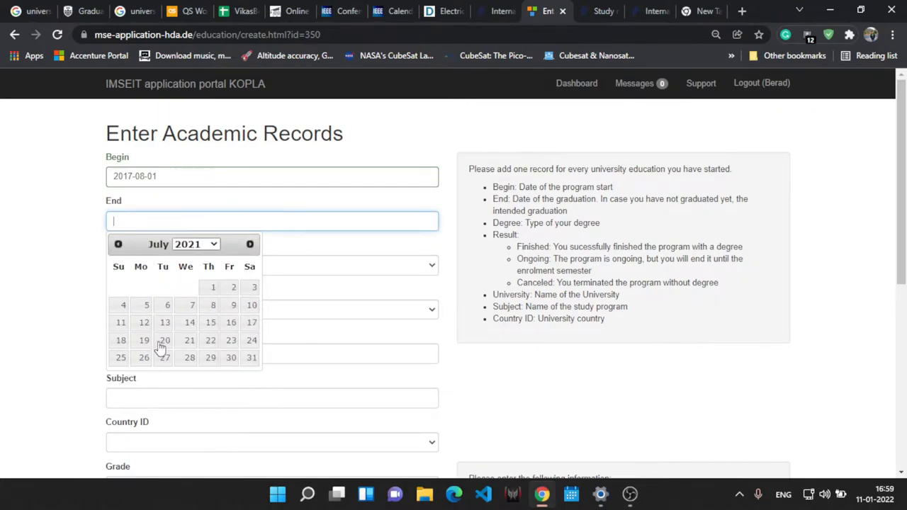
click(251, 357)
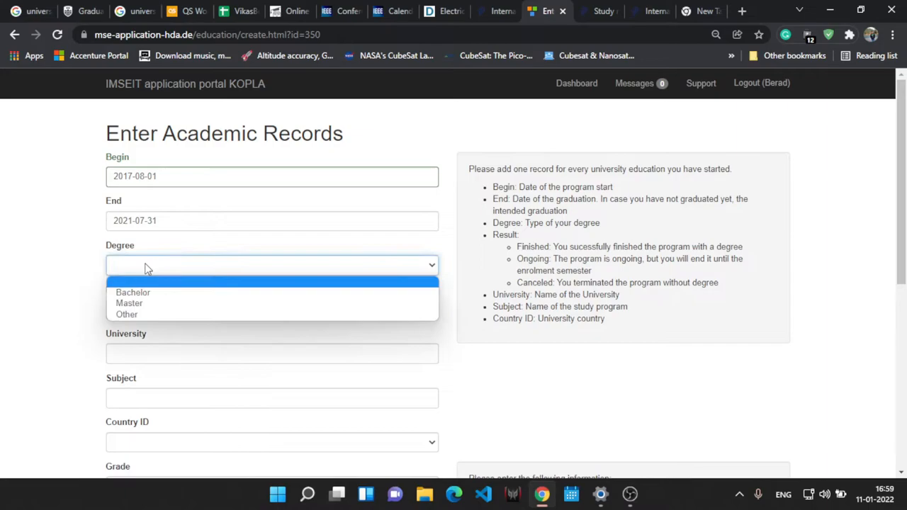
click(133, 292)
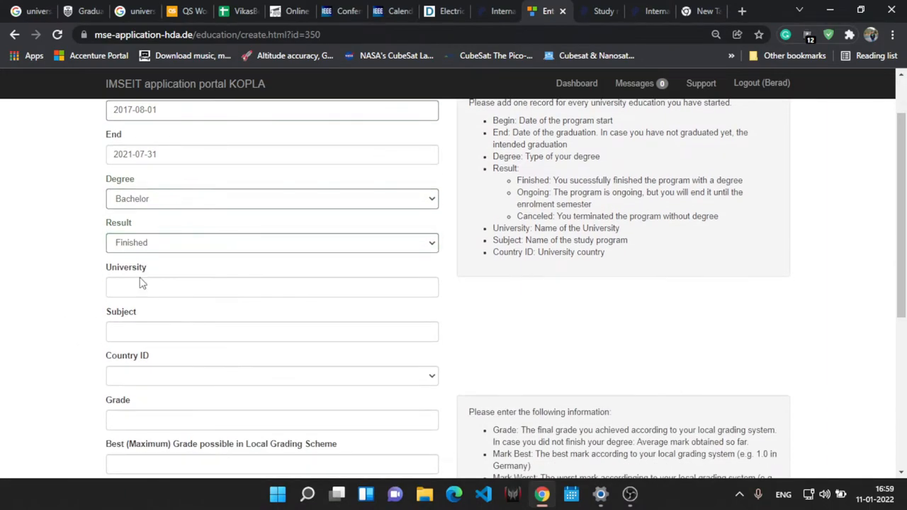
- Enter 'Savitribai Phule Pune University, Pune' as the university
click(272, 286)
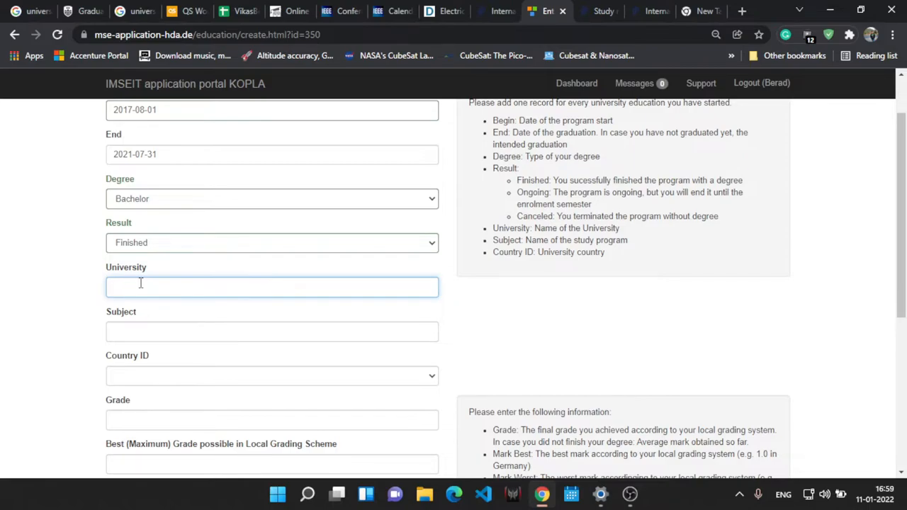
text(SA)
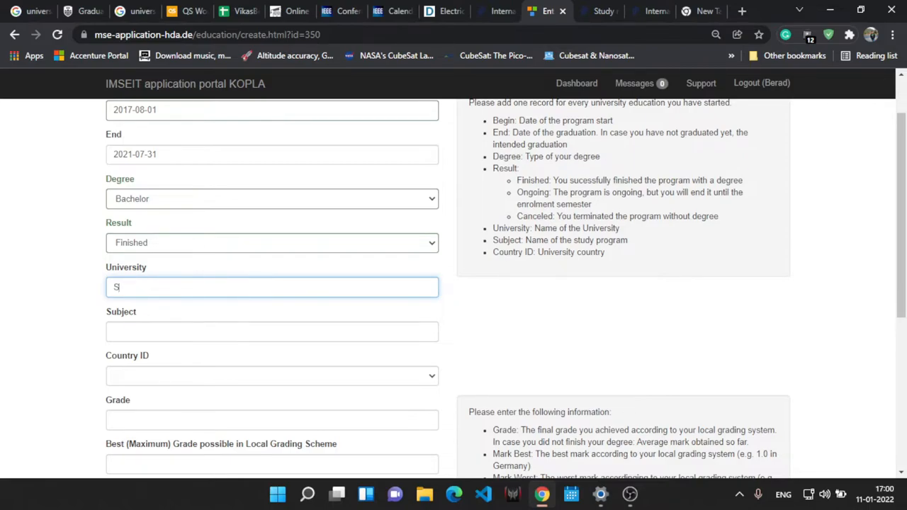
click(742, 11)
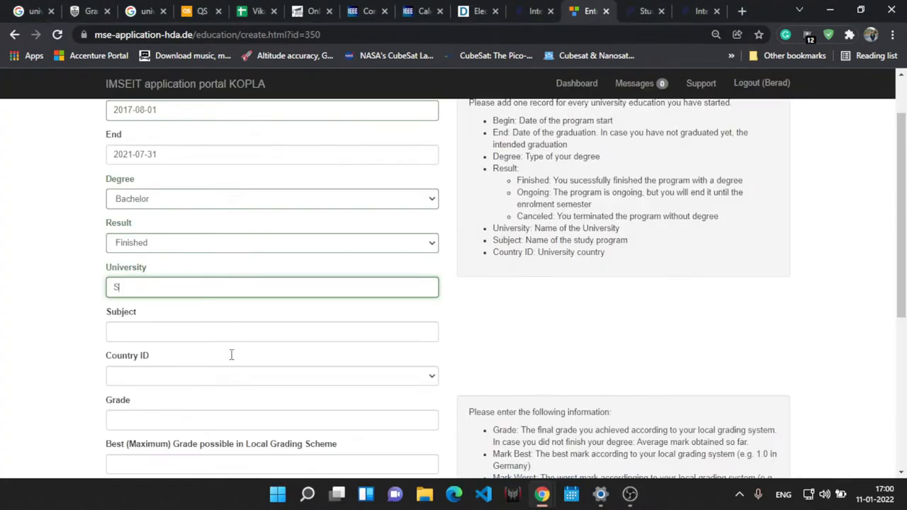
text(savitribai phule pune university)
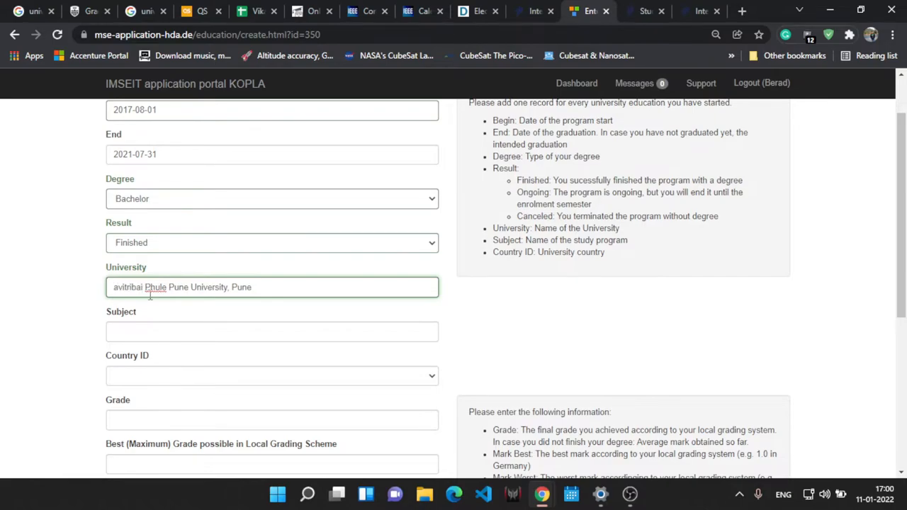
text(Savitribai Phule Pune University, Pune)
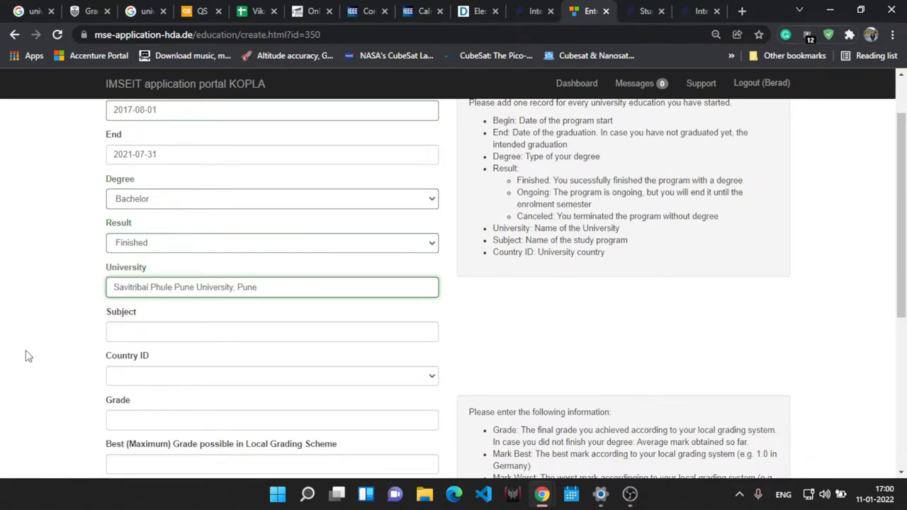
- Enter subject Electronics and Telecommunication Engineering and select India as the country
click(271, 332)
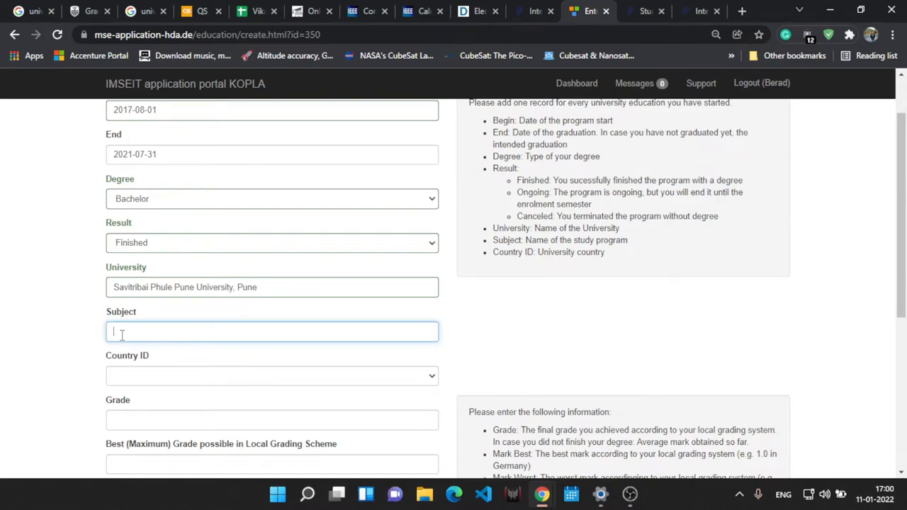
text(Electronics and Telecommunication)
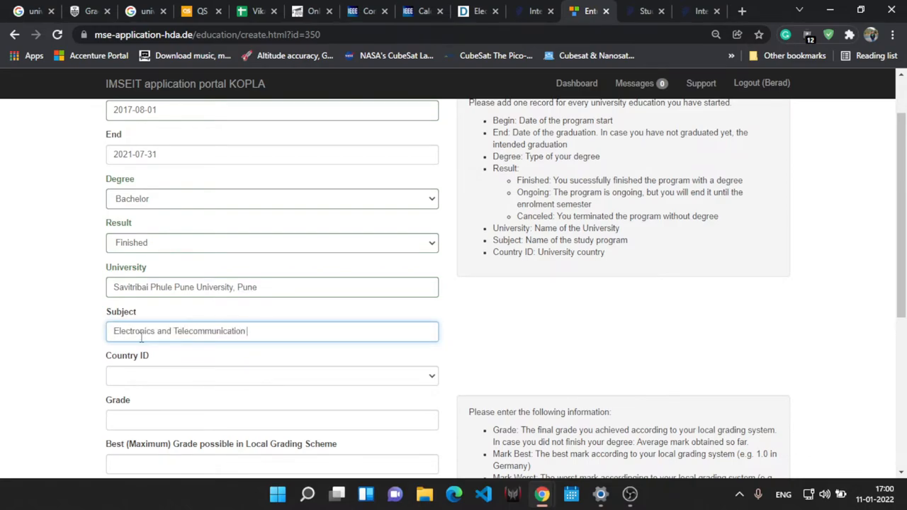
text(Engineering)
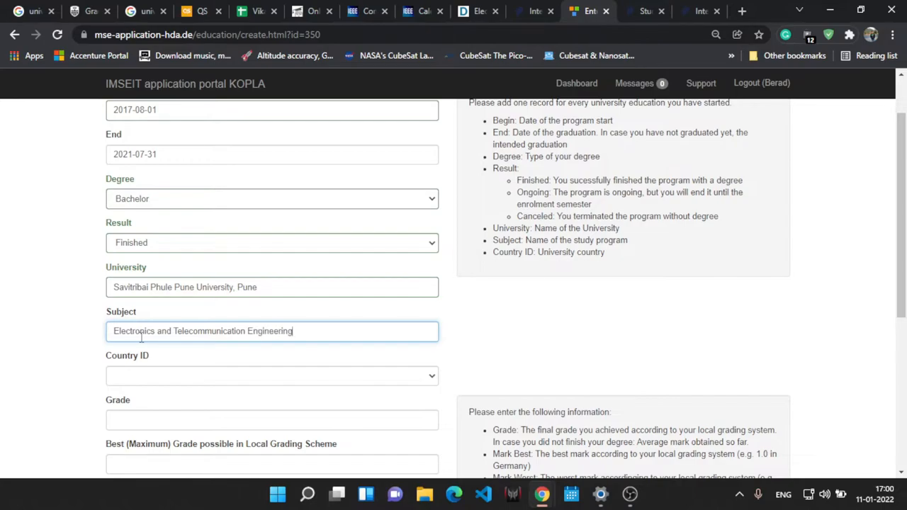
click(272, 376)
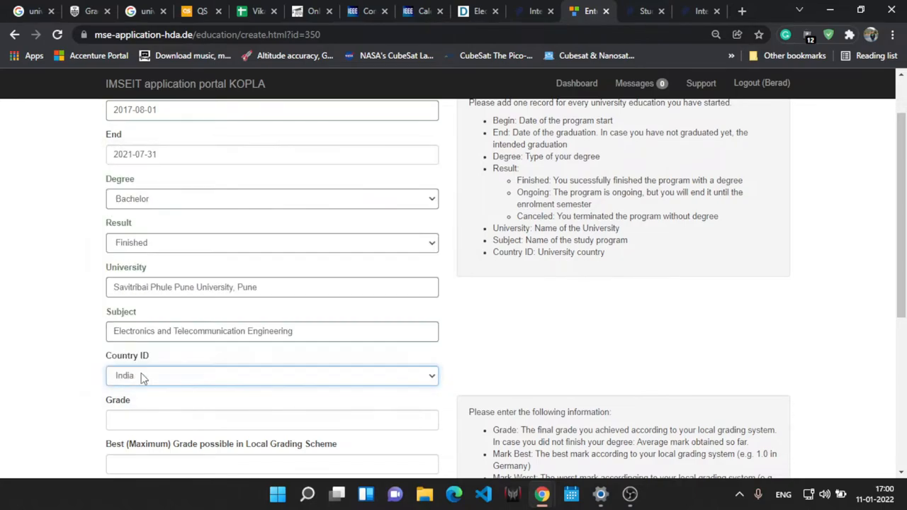
- Enter grade 8.71 with best 10, worst 4, minimum passing 4, and save the record
scroll(down, 3)
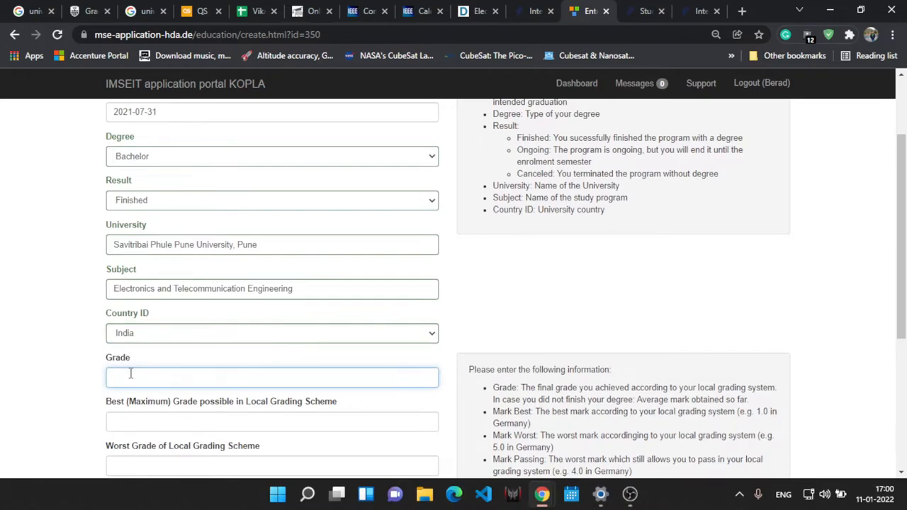
text(8)
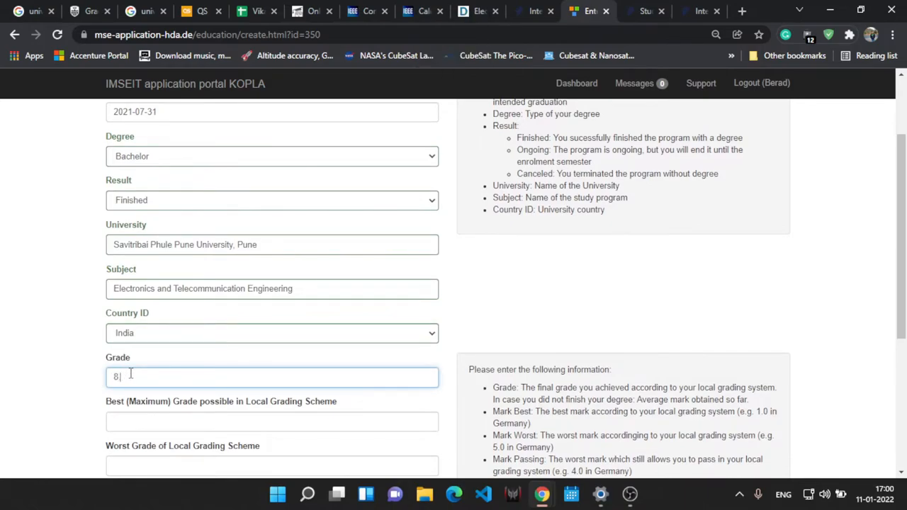
text(.71)
click(272, 422)
text(10)
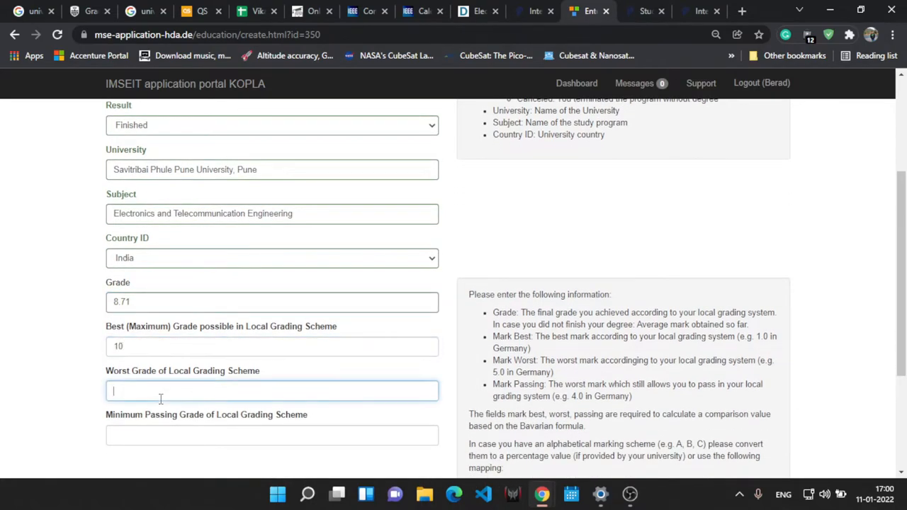
text(1)
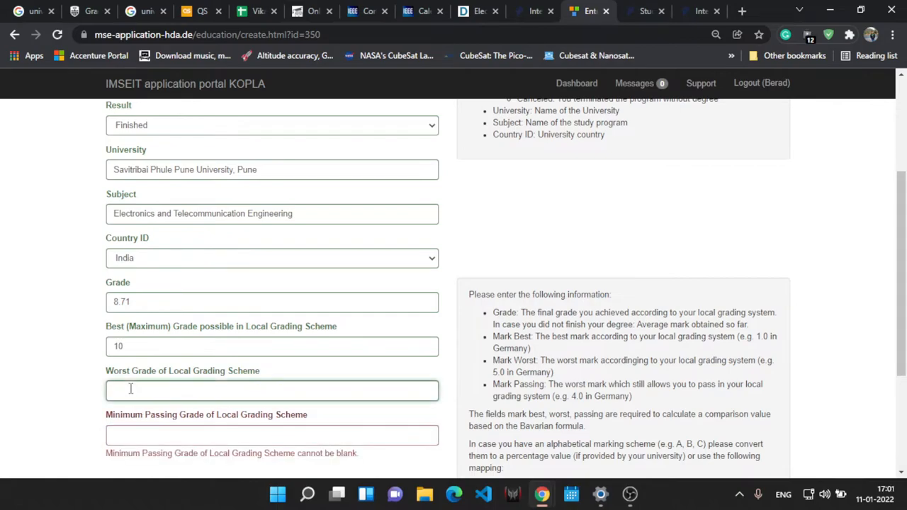
text(4)
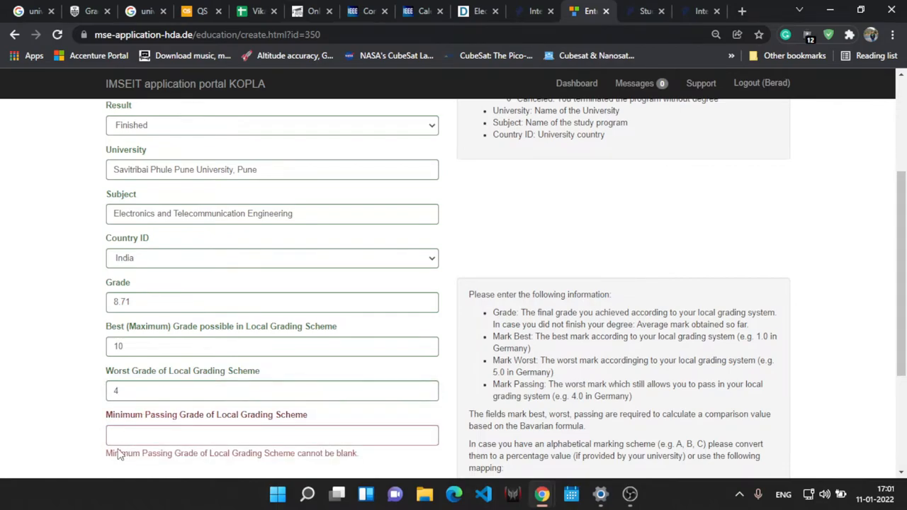
text(4)
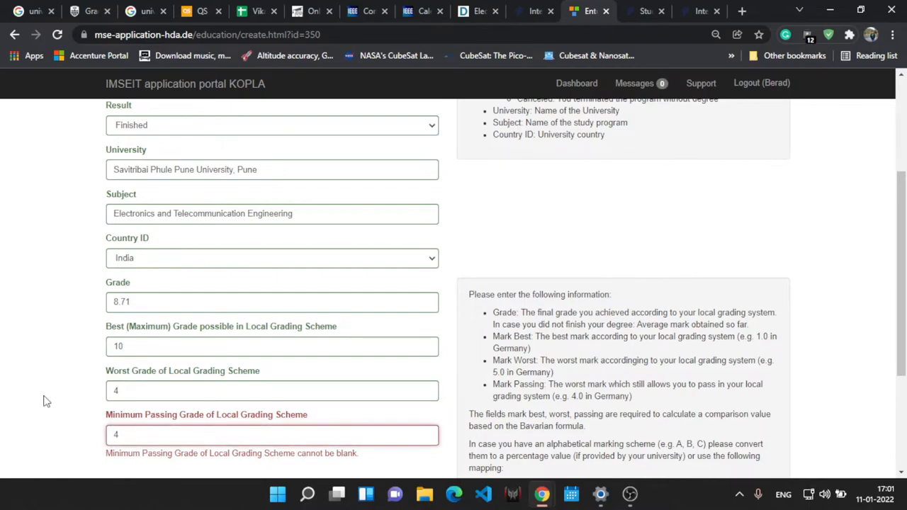
scroll(down, 3)
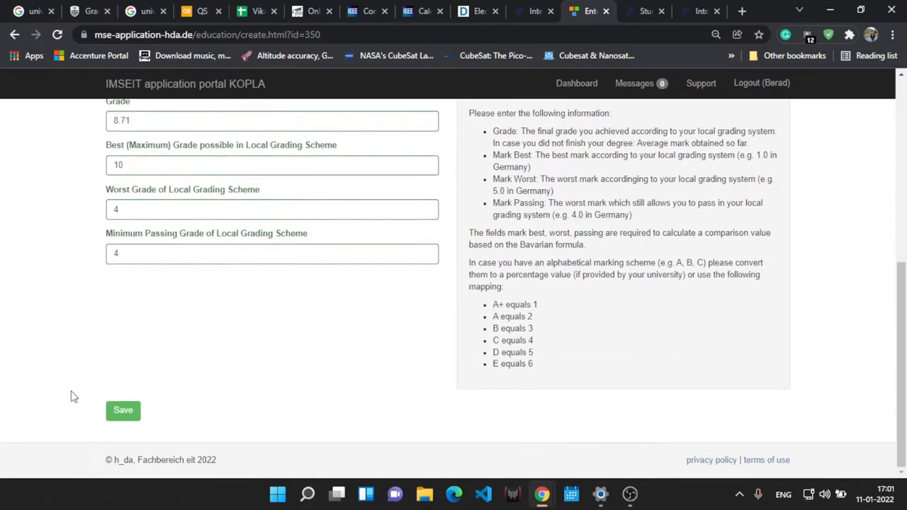
click(122, 410)
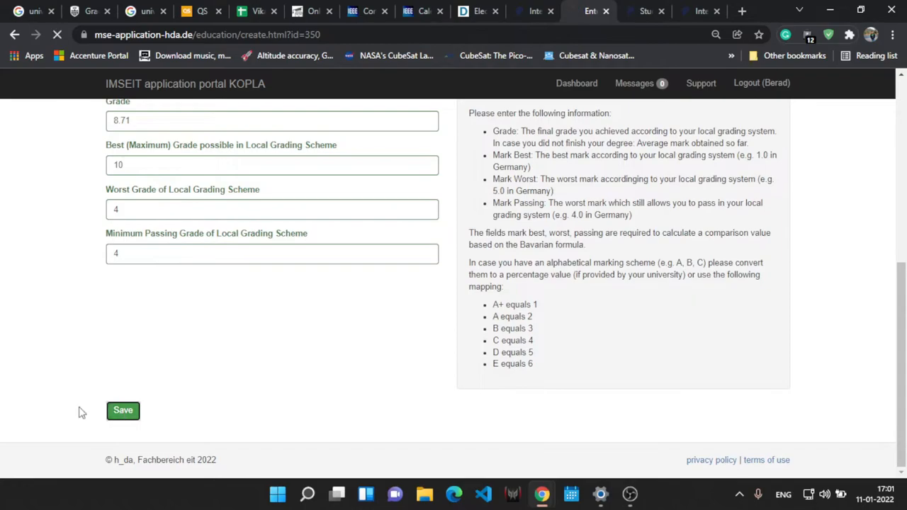
- Scroll to section 4 'Upload your Documents', where every document type shows zero files
click(123, 410)
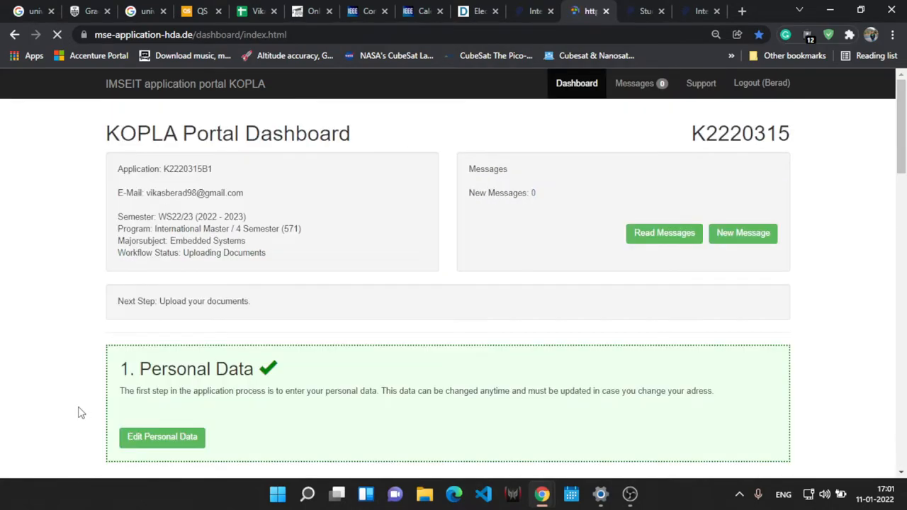
scroll(down, 3)
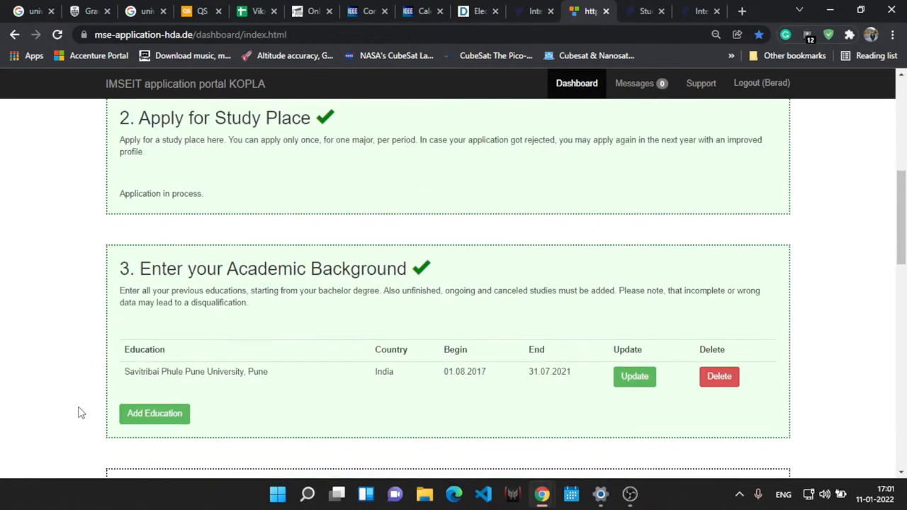
scroll(down, 3)
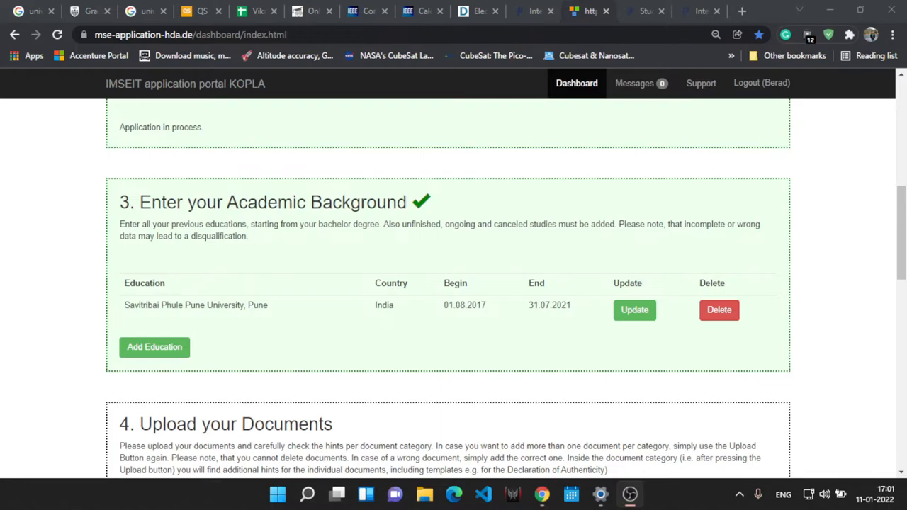
scroll(down, 3)
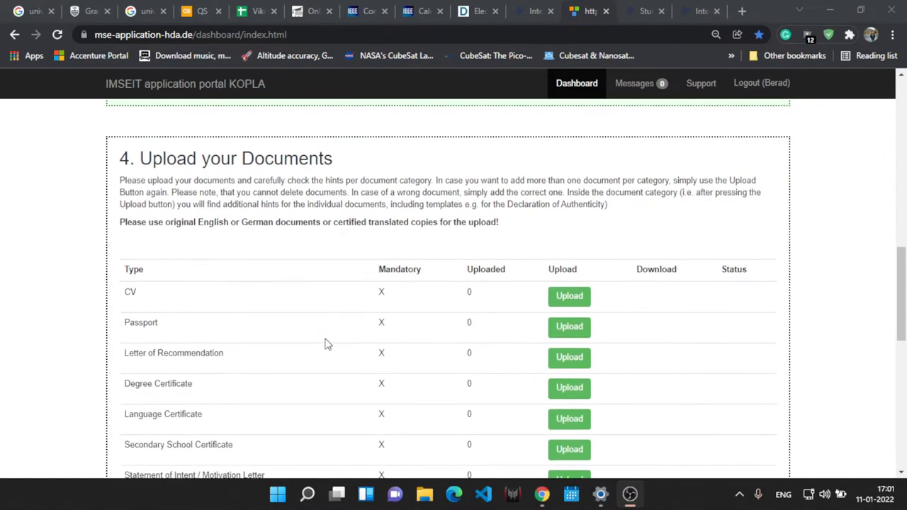
scroll(down, 3)
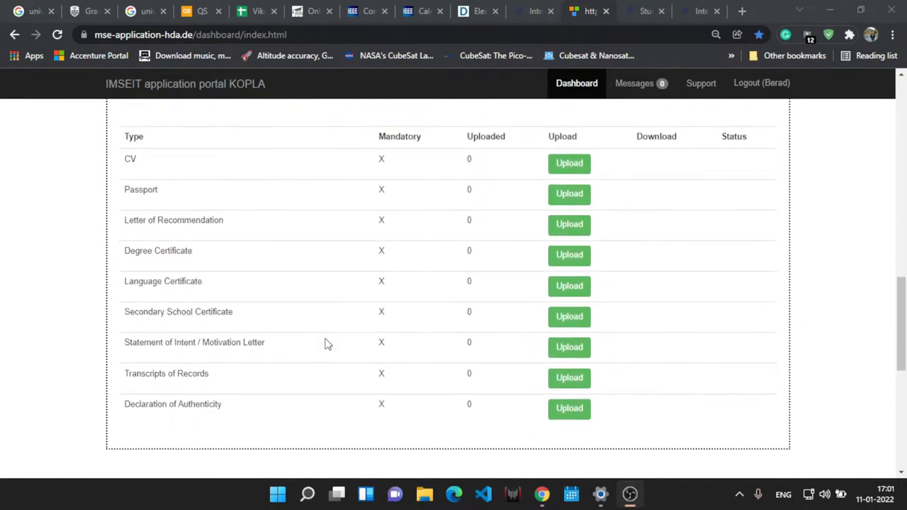
mouse_move(195, 236)
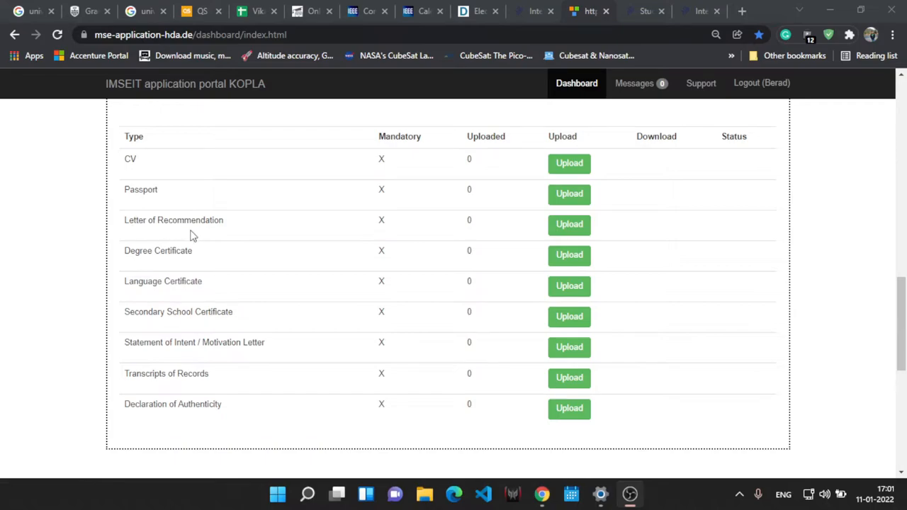
mouse_move(139, 262)
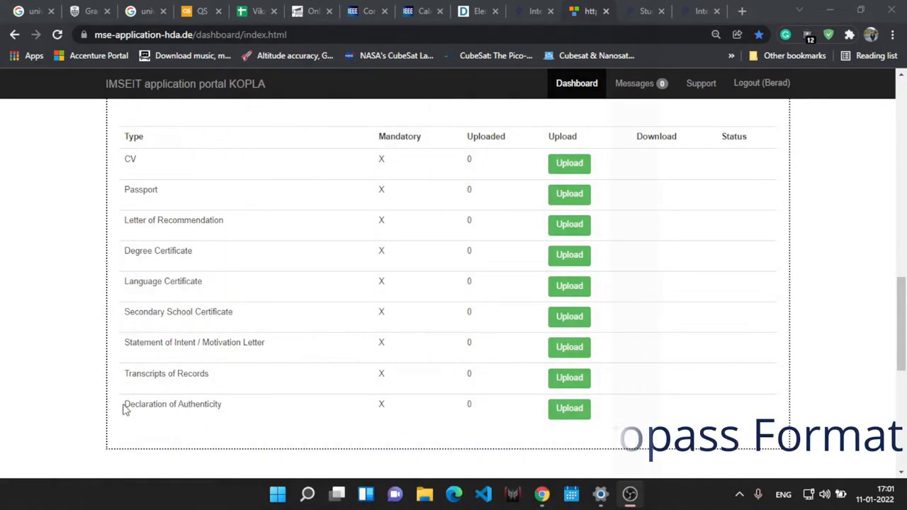
double_click(172, 404)
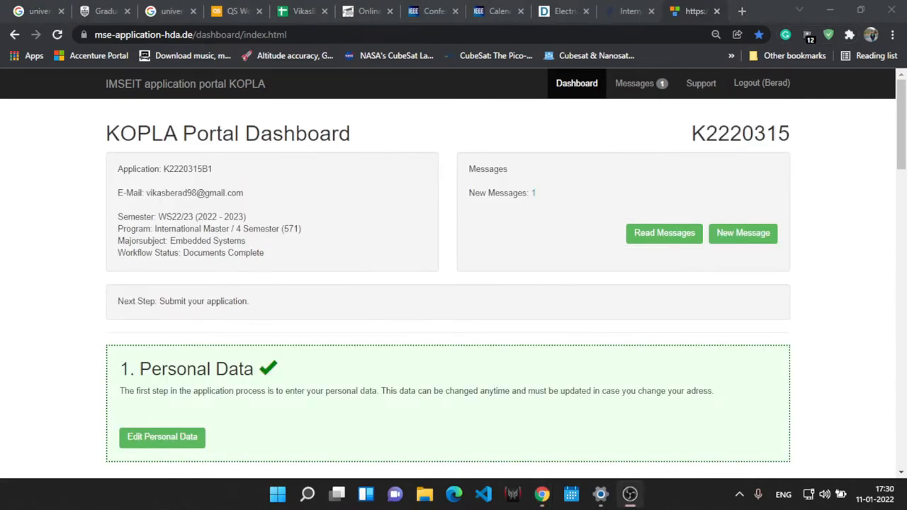
- Scroll the document table to confirm all nine document types are uploaded and checked
scroll(down, 3)
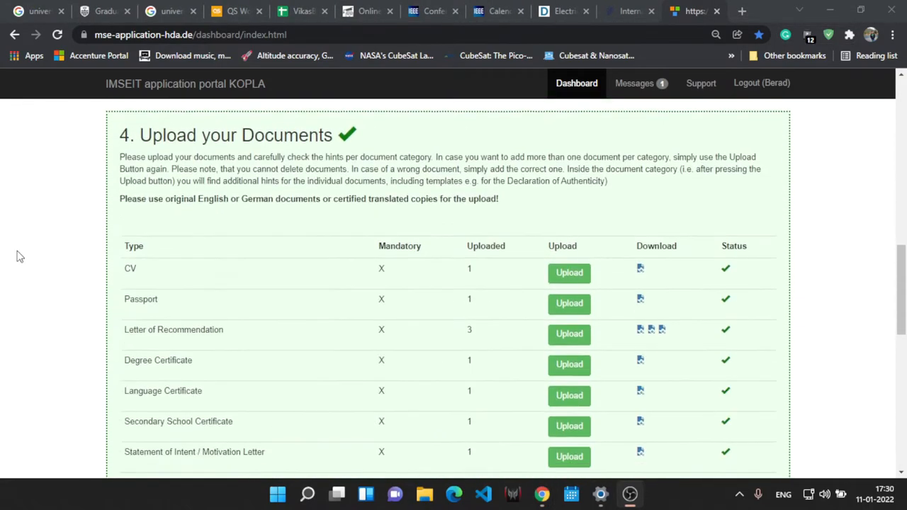
scroll(down, 3)
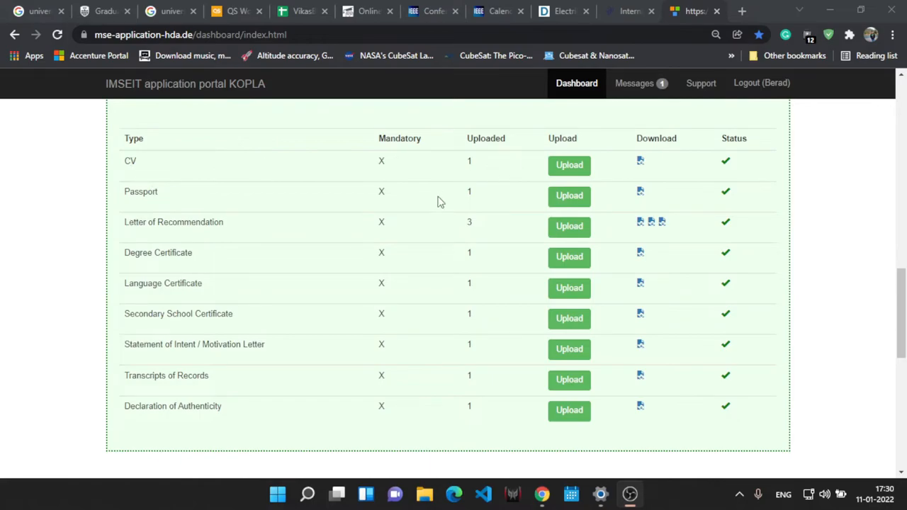
mouse_move(540, 415)
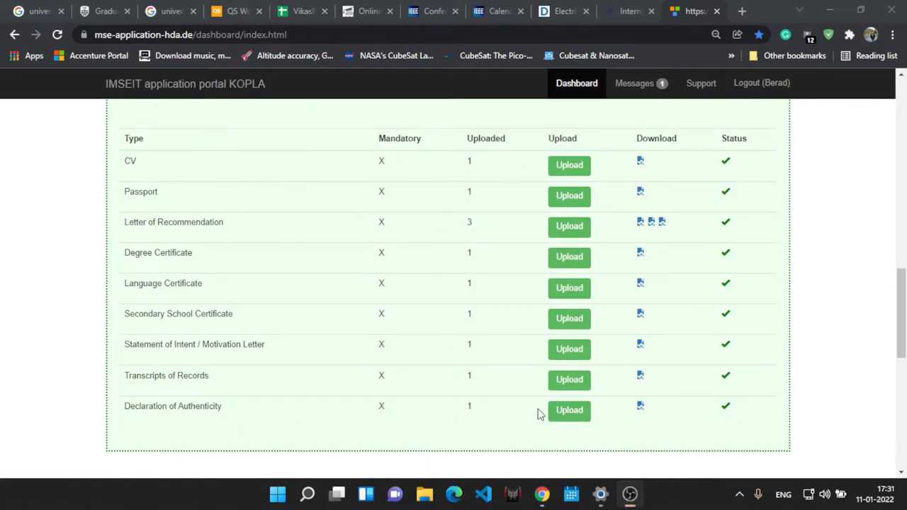
mouse_move(436, 413)
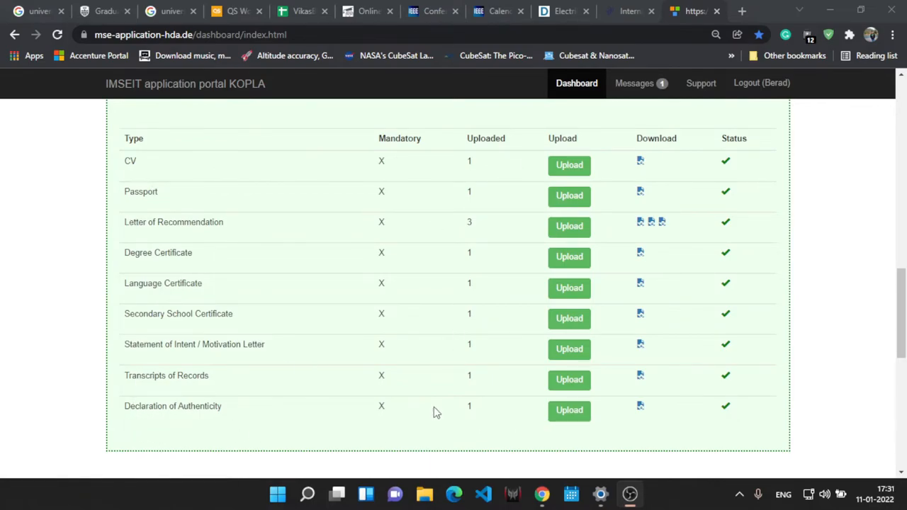
- Open the Declaration of Authenticity 'Affidavit template' PDF and scroll through it
click(569, 411)
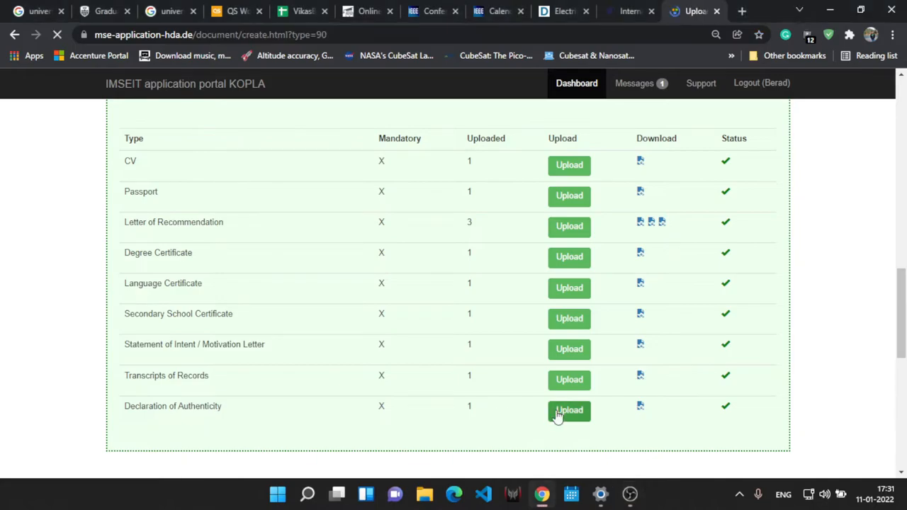
click(569, 410)
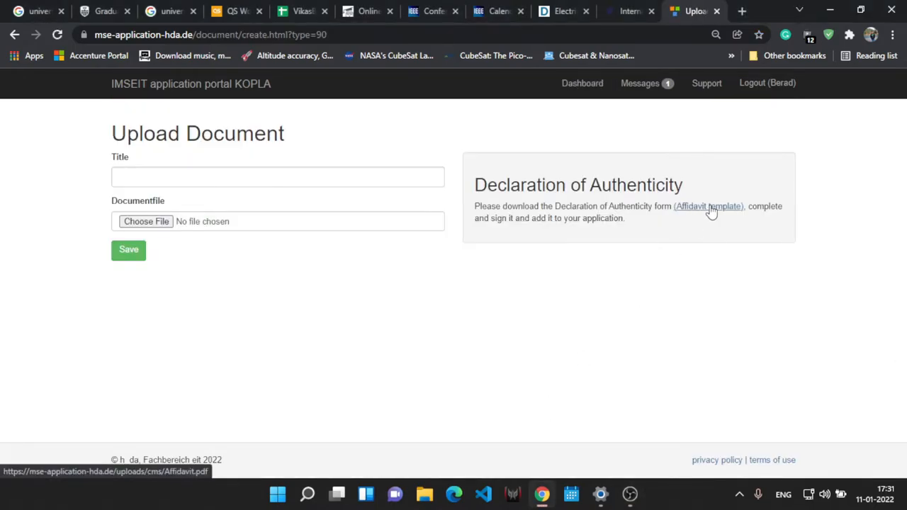
click(709, 206)
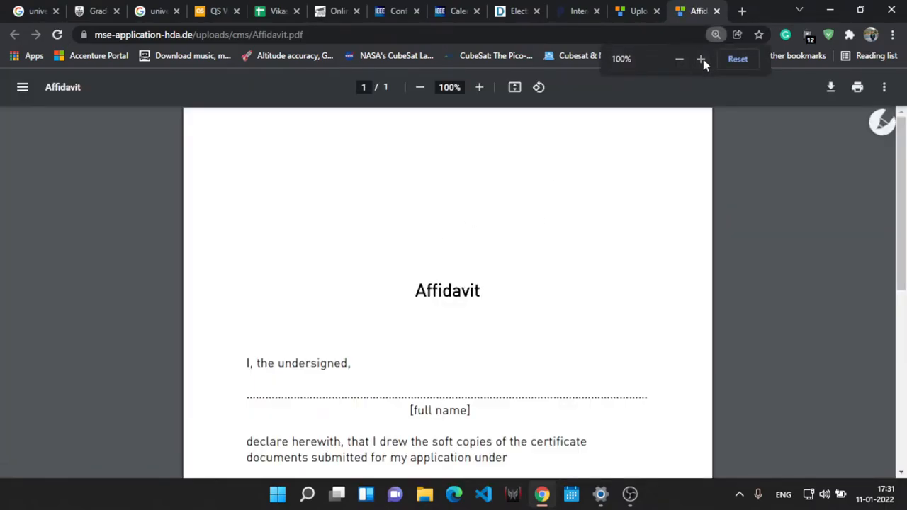
scroll(down, 3)
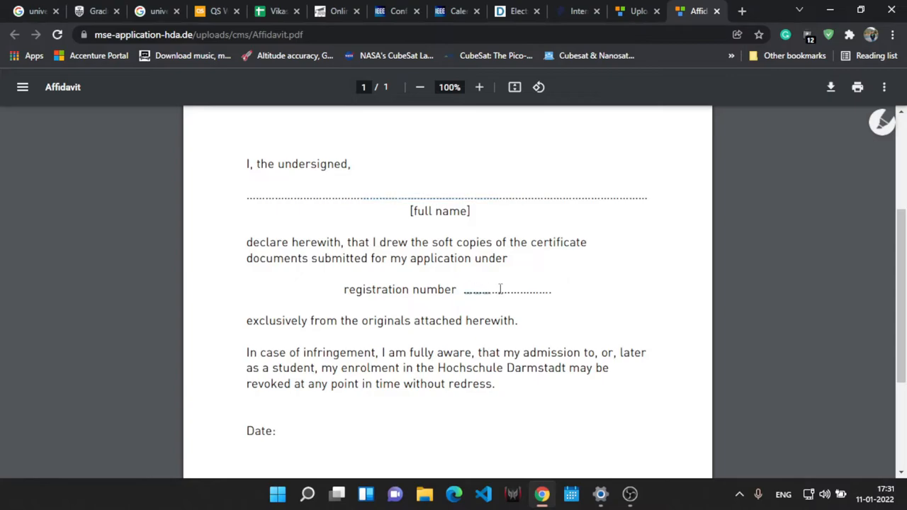
mouse_move(535, 289)
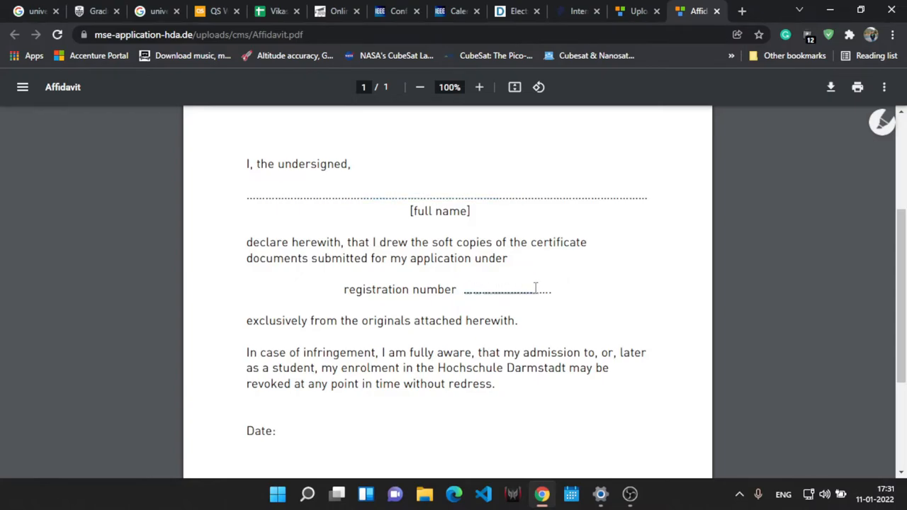
mouse_move(344, 289)
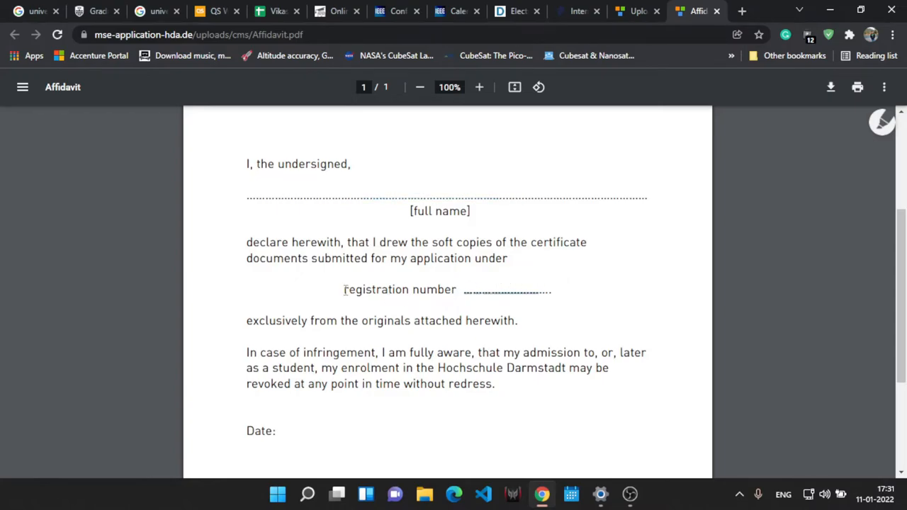
- Select the registration number wording in the affidavit, then return to the portal dashboard
double_click(375, 289)
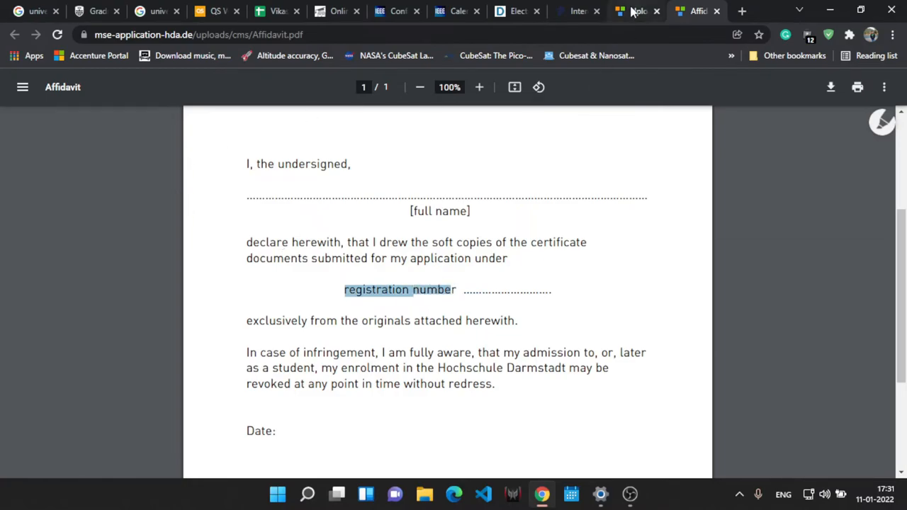
click(636, 11)
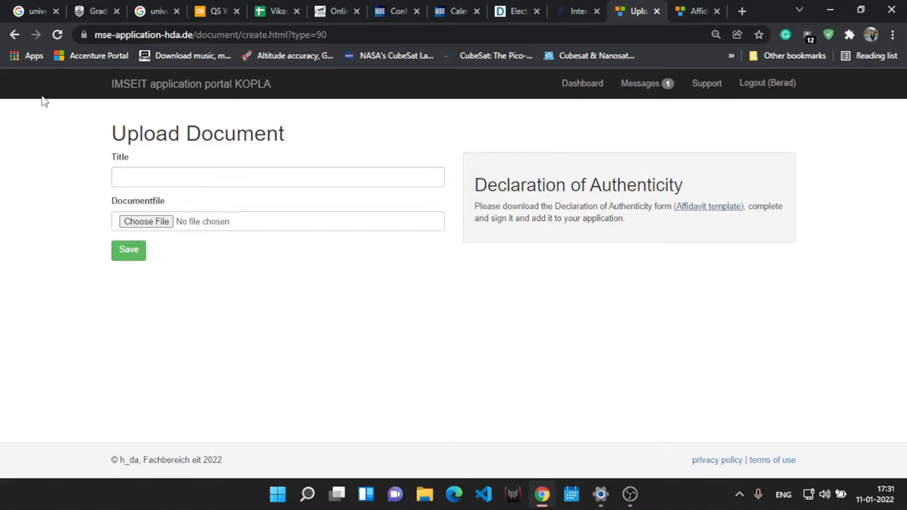
click(16, 34)
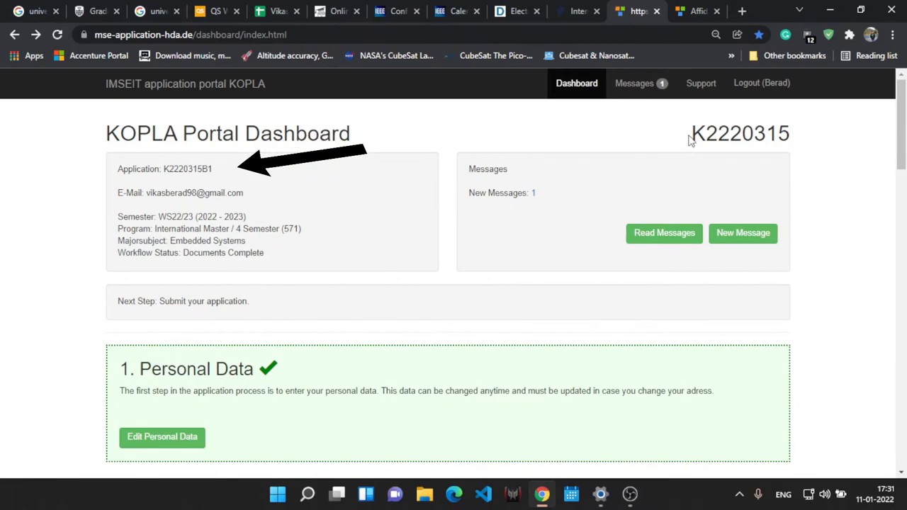
mouse_move(754, 170)
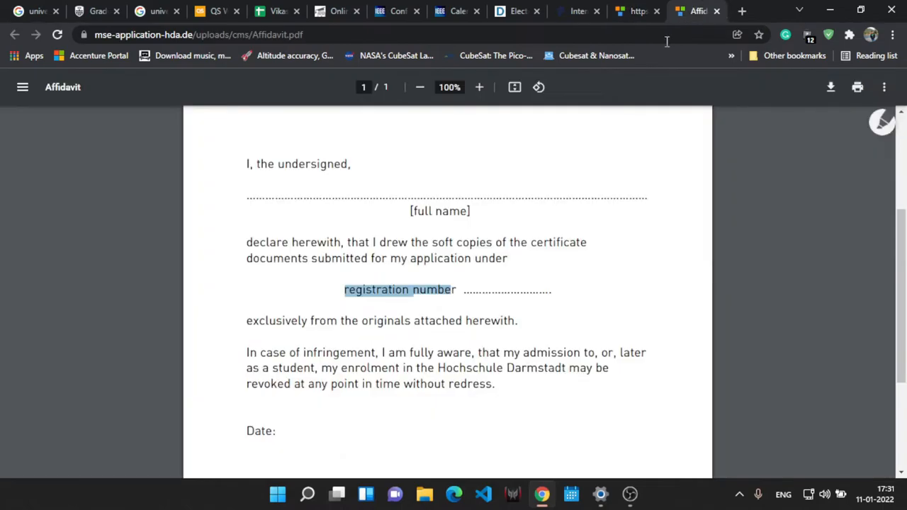
scroll(down, 3)
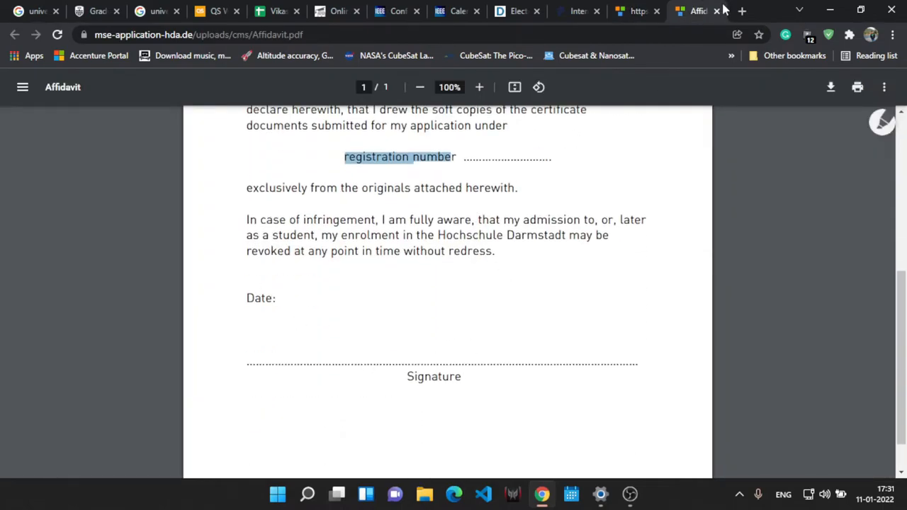
- Close the affidavit tab, review section 5 'Start Assessment', and scroll back up
click(694, 11)
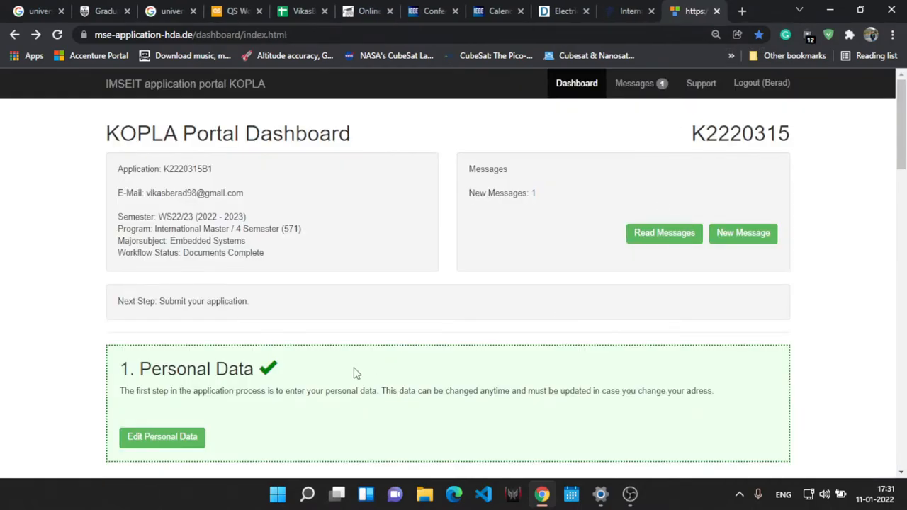
scroll(down, 3)
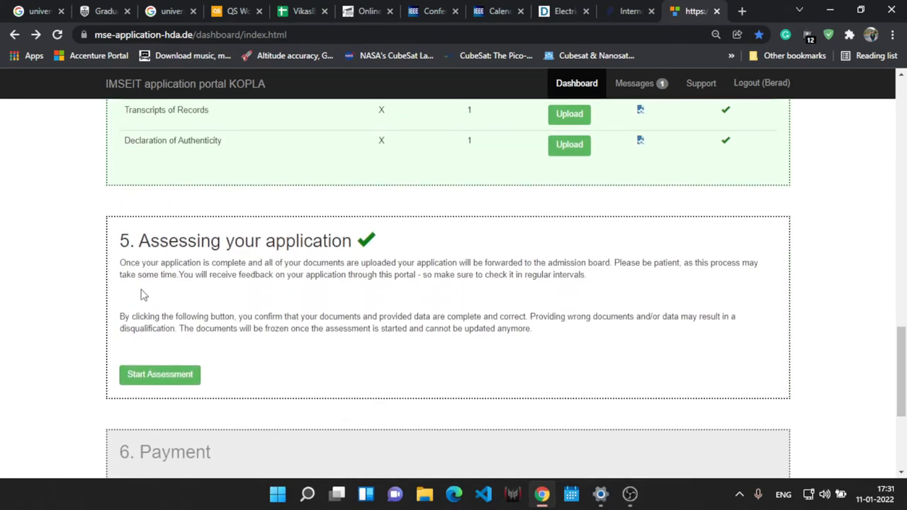
mouse_move(495, 274)
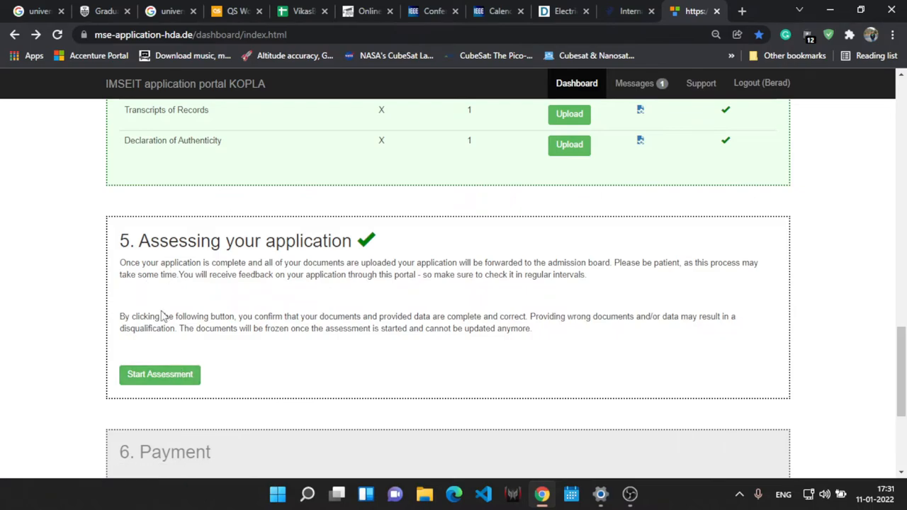
mouse_move(521, 326)
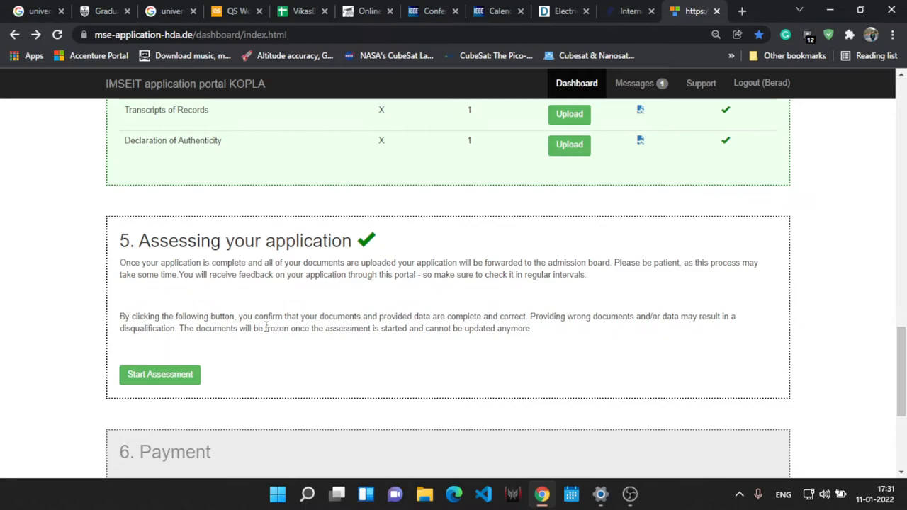
mouse_move(450, 345)
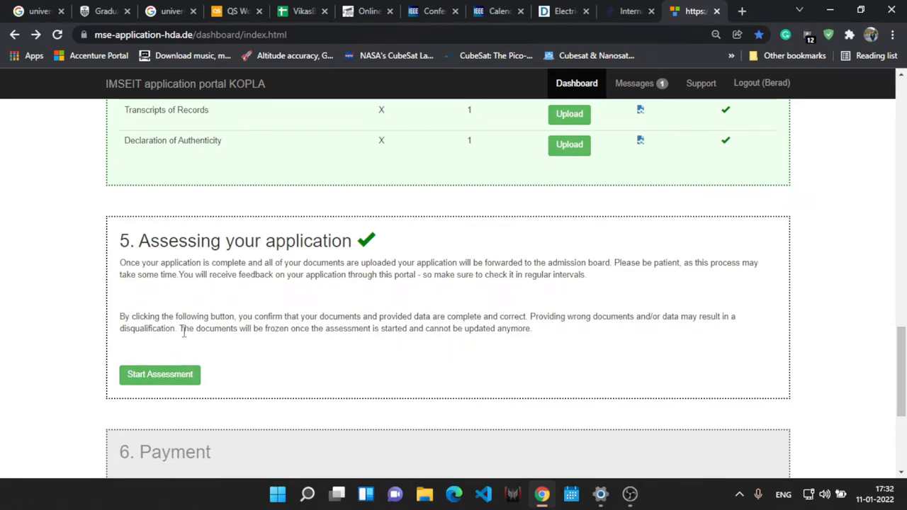
drag(180, 328, 325, 328)
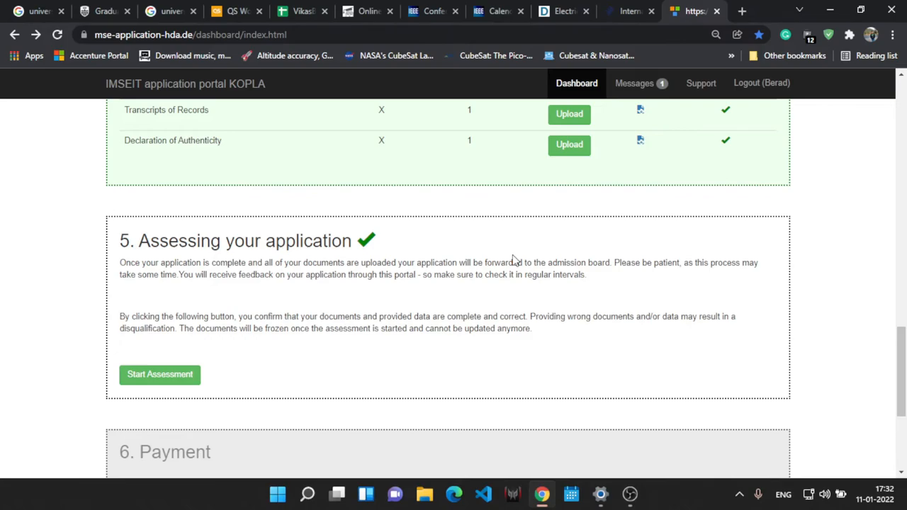
mouse_move(160, 374)
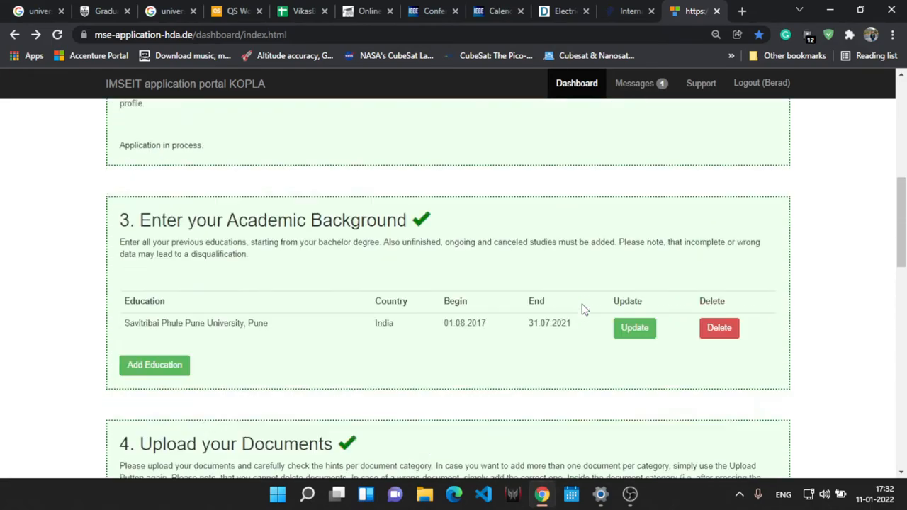
scroll(up, 3)
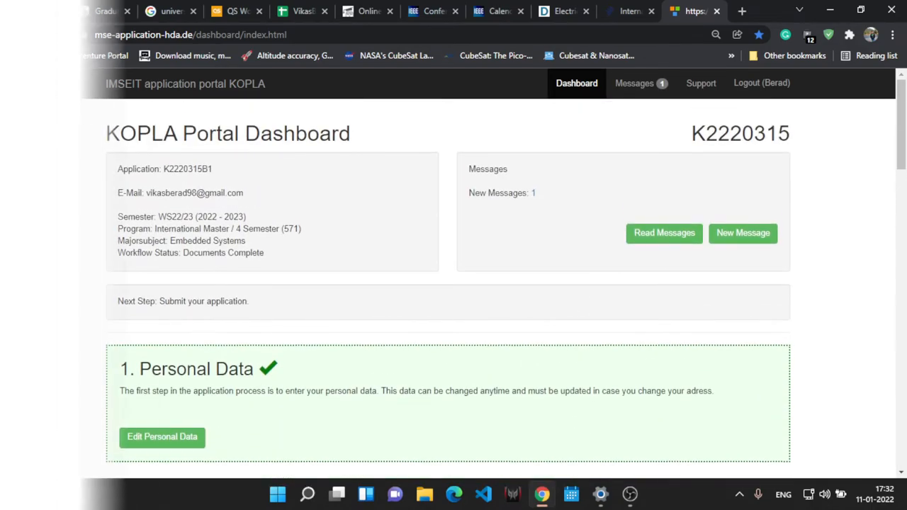